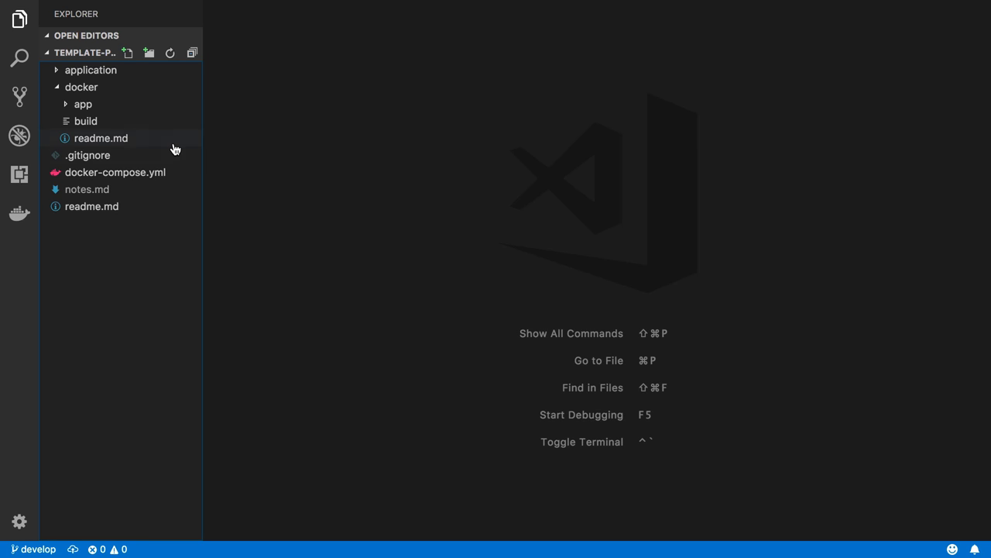
- Open docker-compose.yml to view its app, redis and db service definitions
double_click(114, 172)
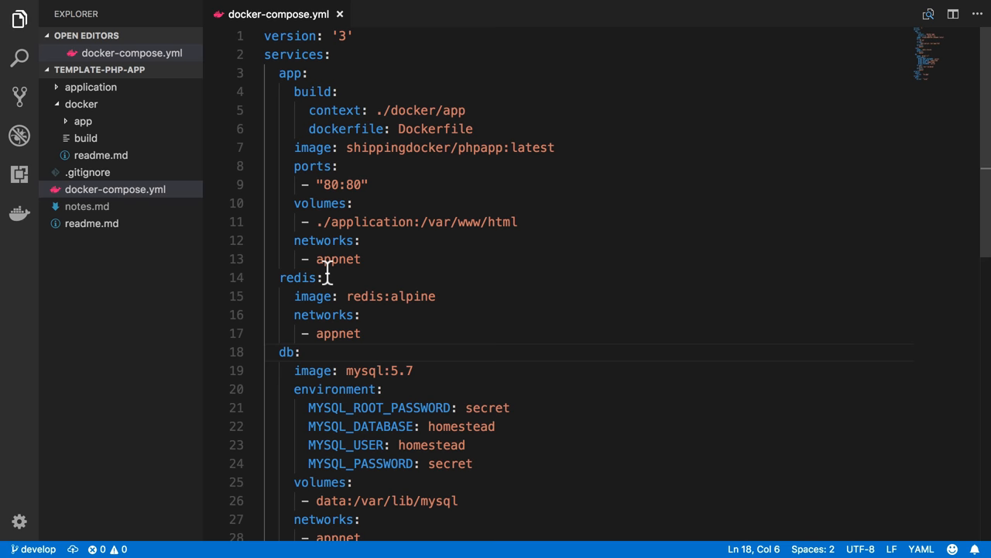
mouse_move(202, 223)
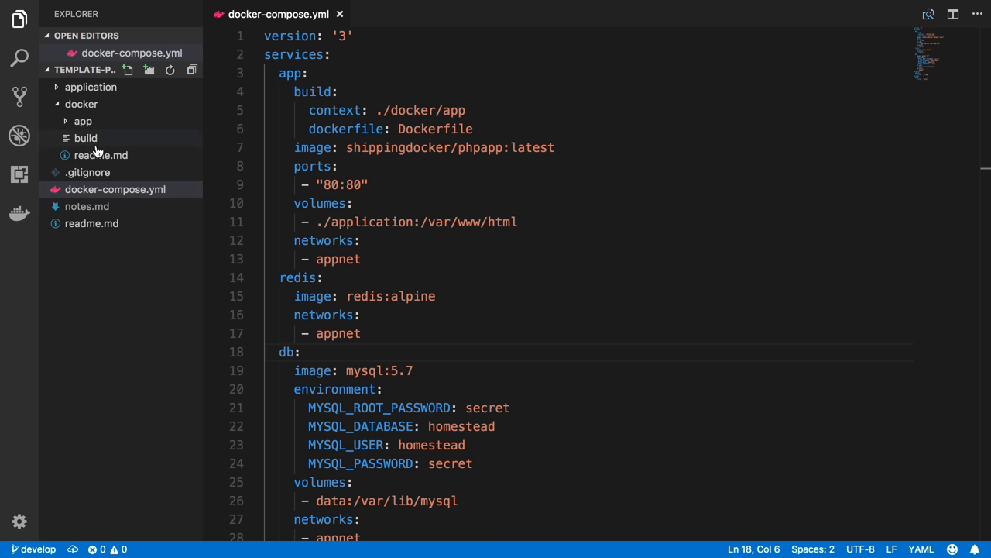
- Create a docker/node folder with a new Dockerfile that installs git and yarn on node:latest
left_click(82, 103)
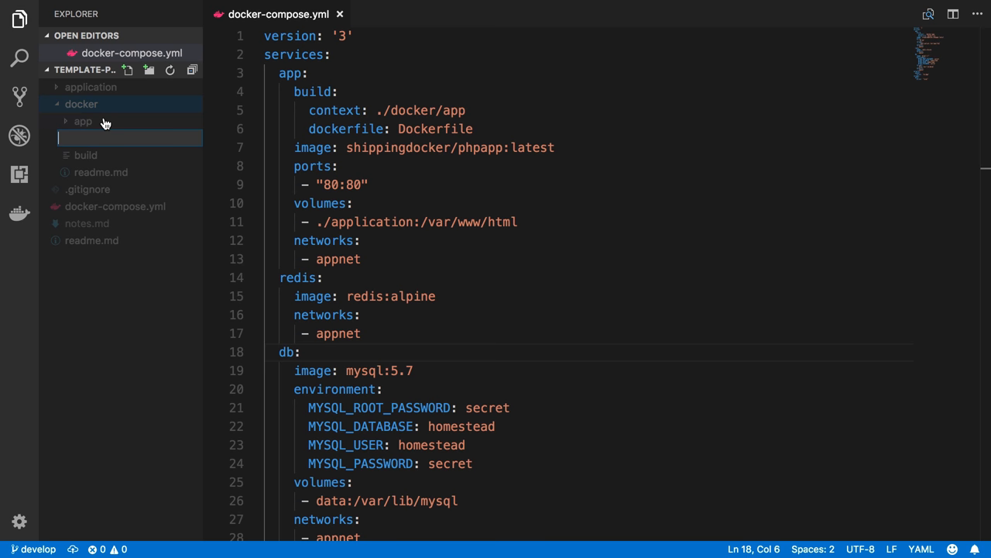
right_click(83, 138)
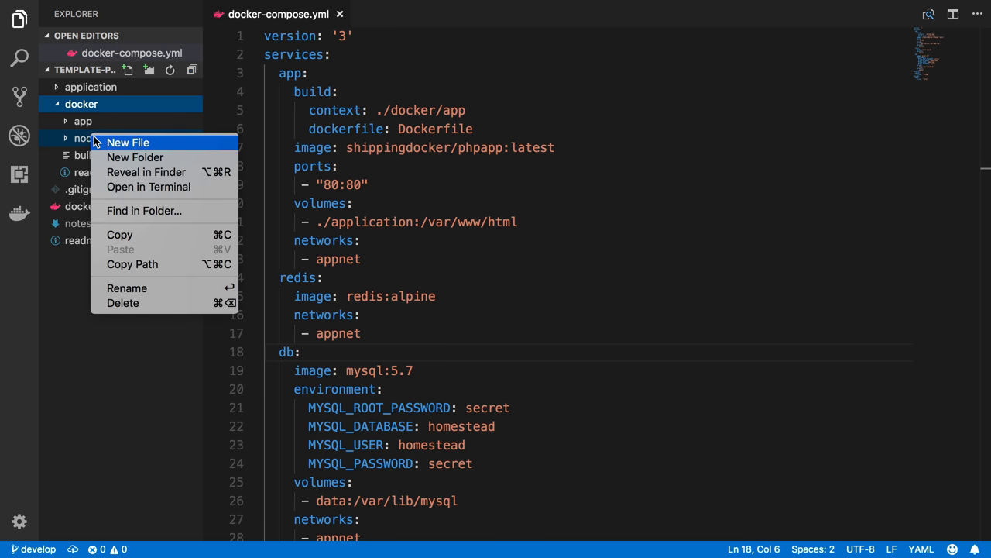
left_click(127, 143)
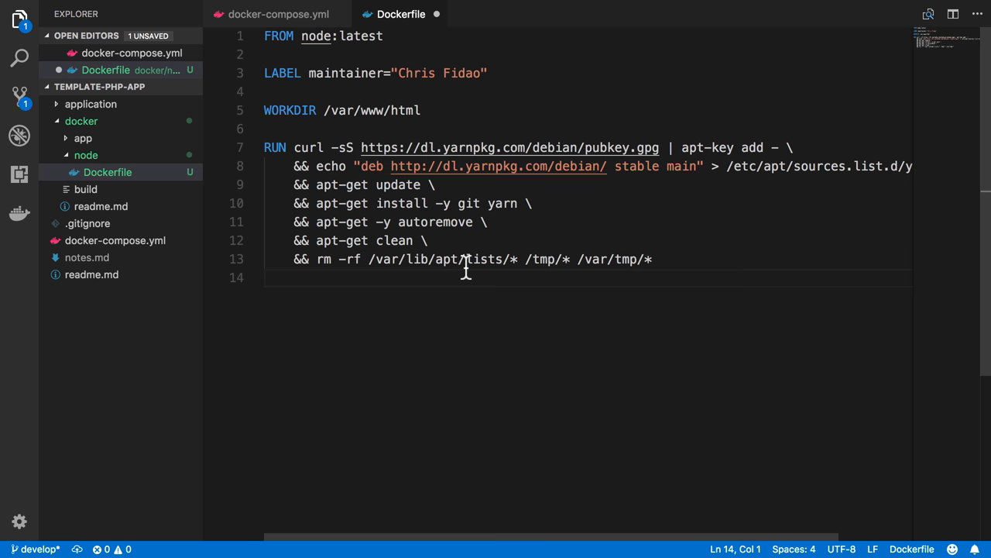
- Highlight the Dockerfile's latest tag, apt-get, git and cleanup lines, then return to docker-compose.yml
double_click(316, 36)
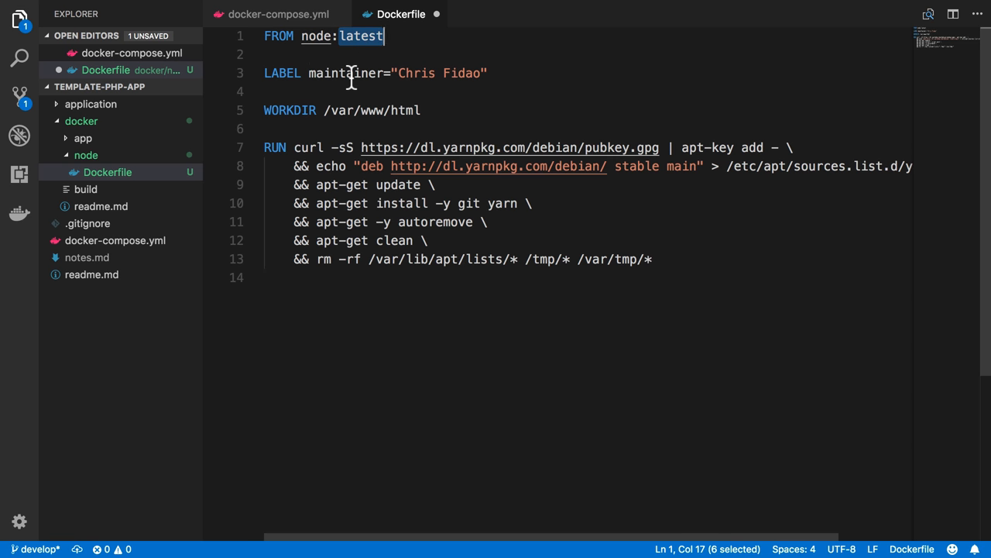
mouse_move(501, 59)
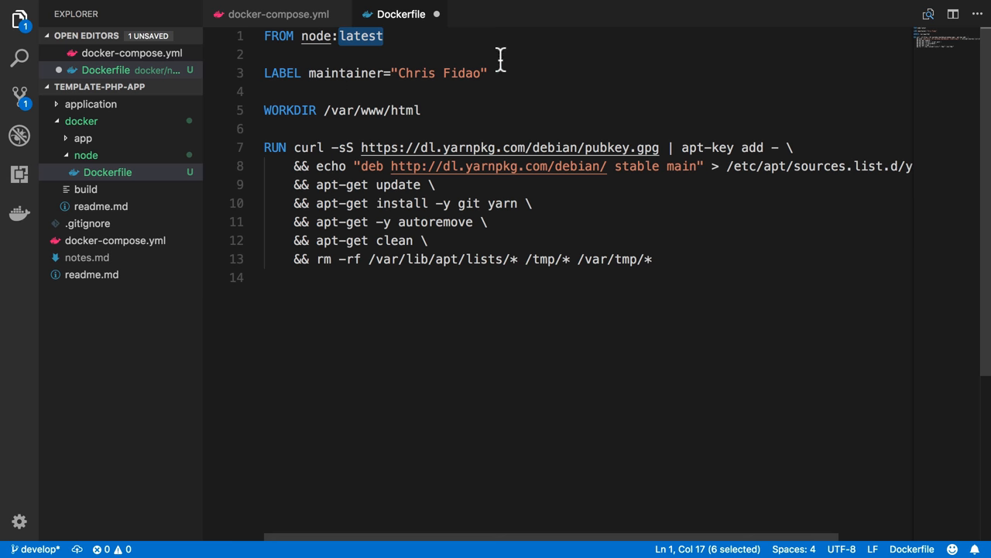
double_click(289, 110)
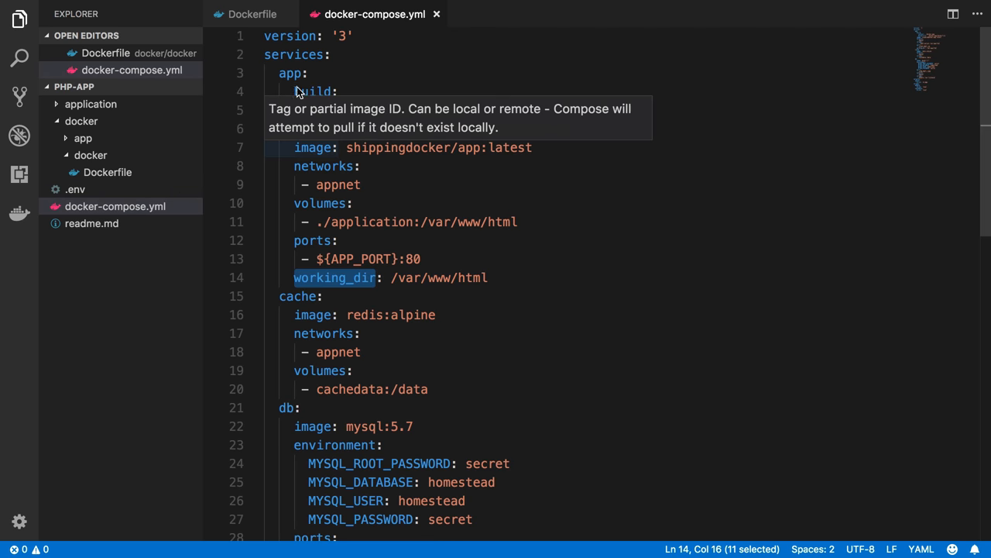
left_click(251, 14)
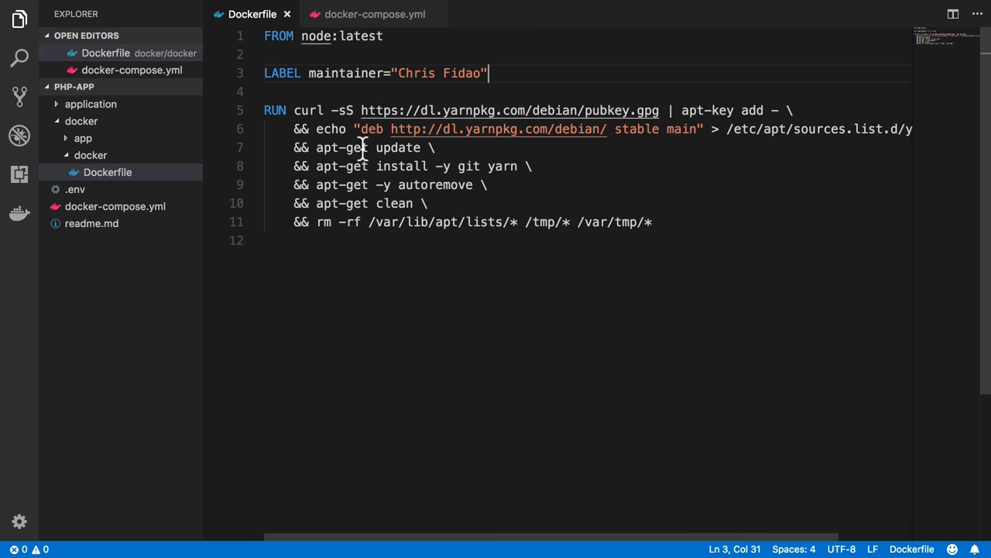
double_click(316, 35)
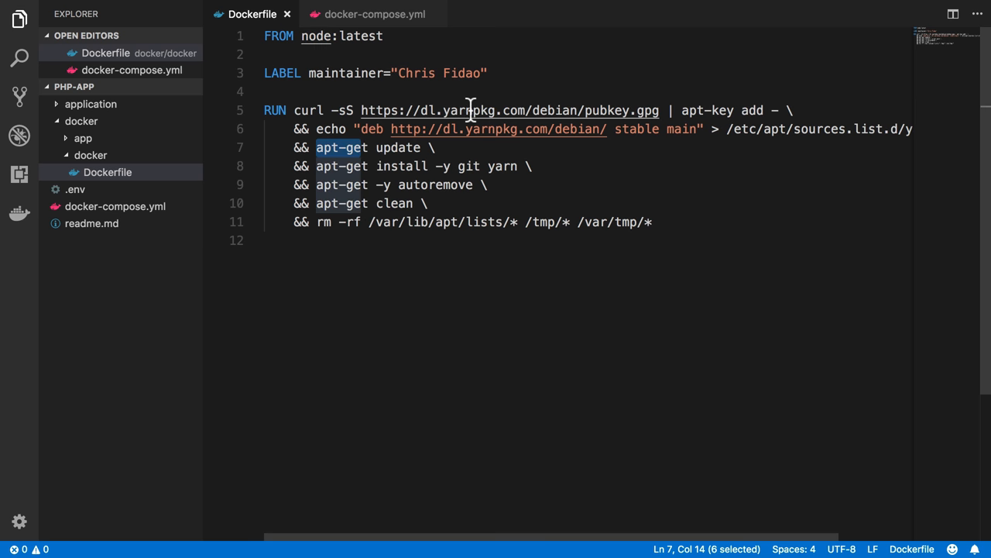
mouse_move(473, 110)
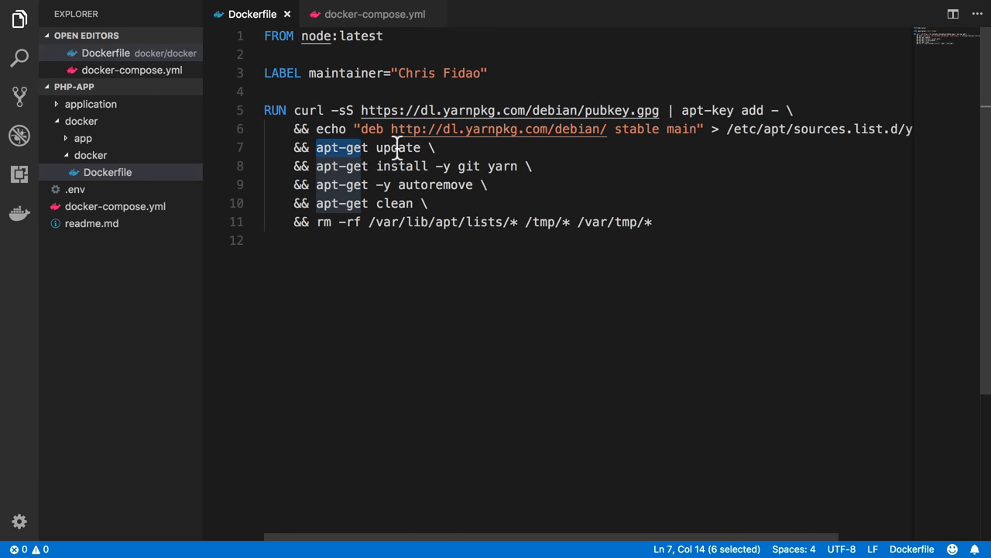
left_click(470, 166)
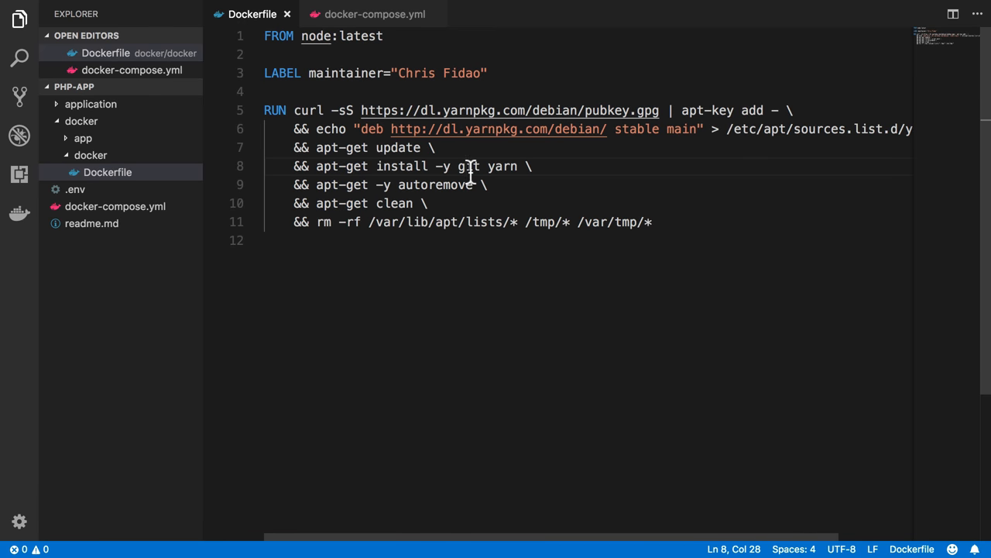
double_click(469, 166)
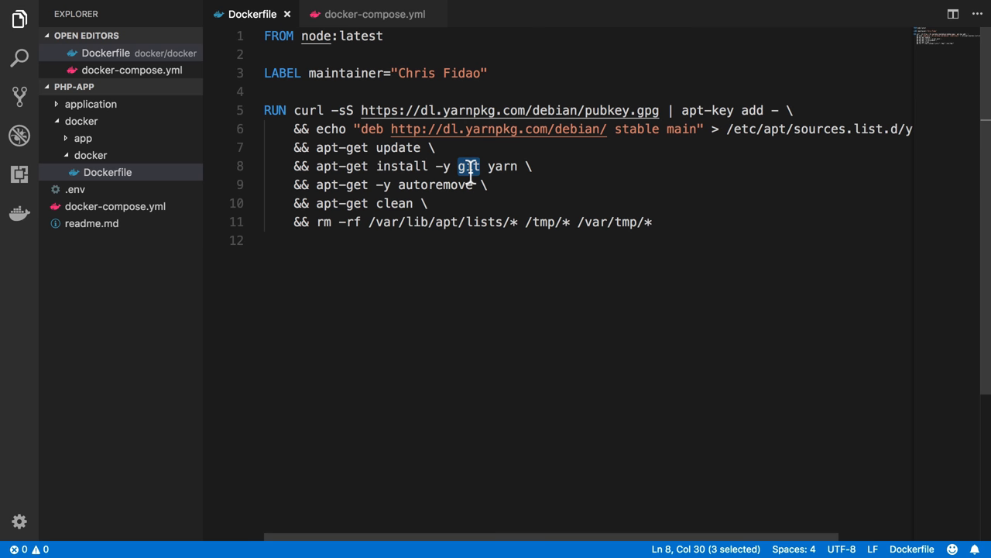
mouse_move(433, 124)
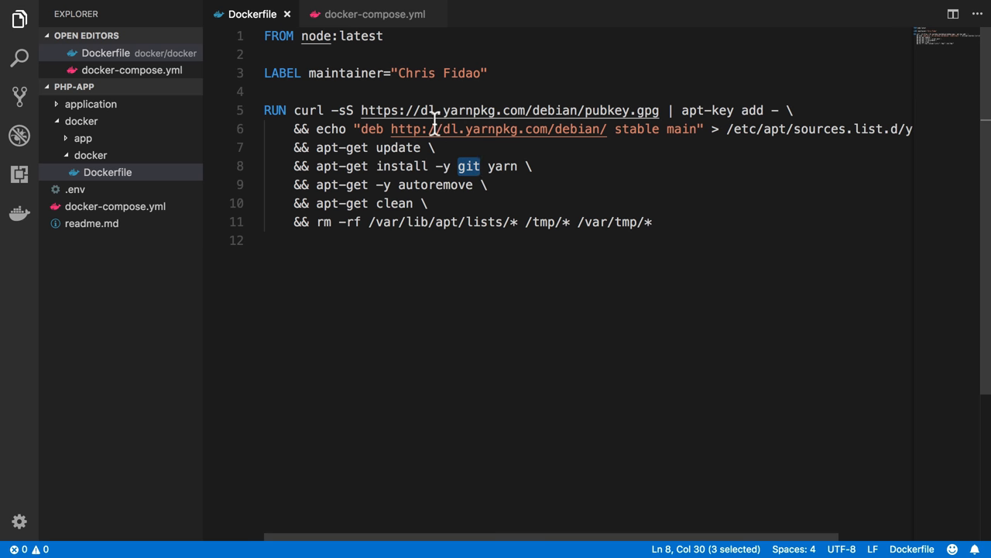
mouse_move(516, 129)
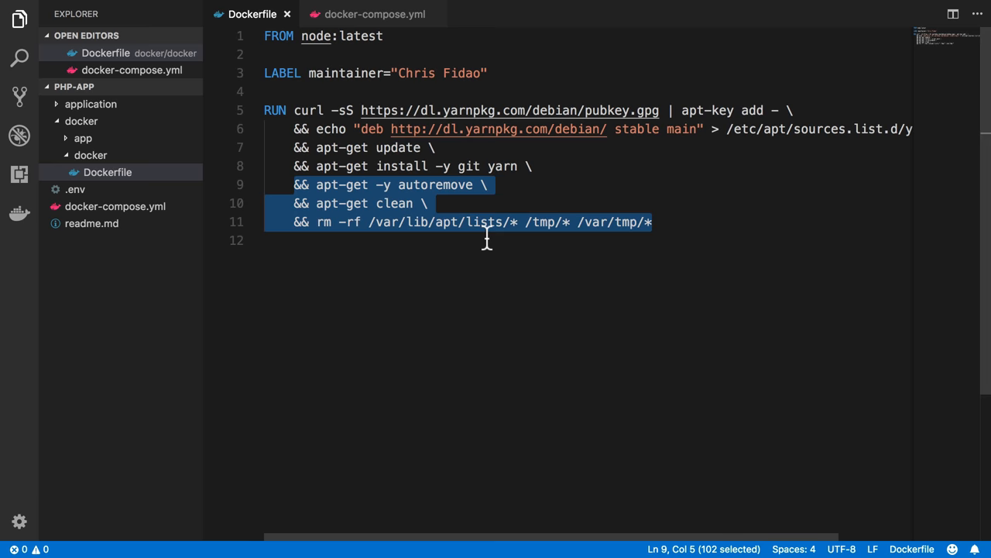
left_click(428, 203)
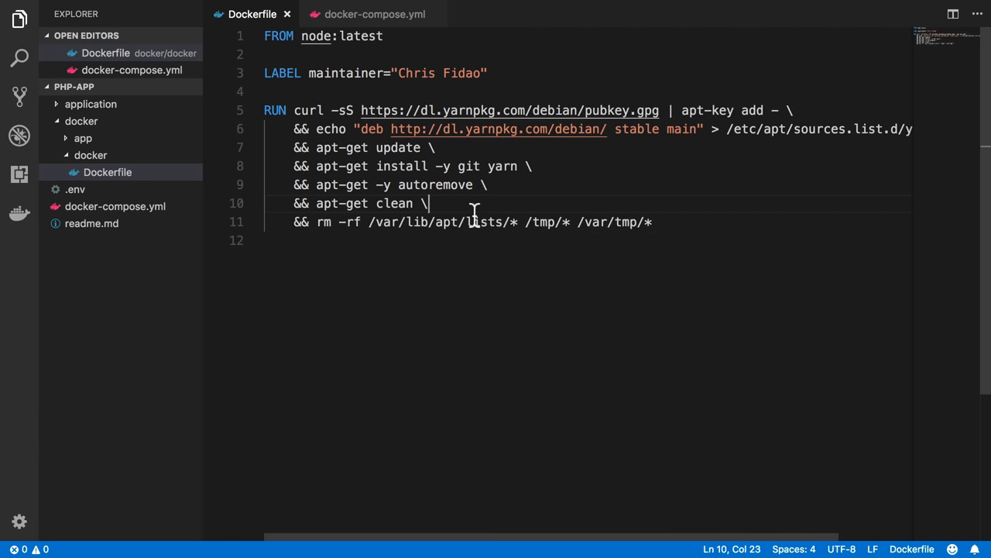
left_click(375, 14)
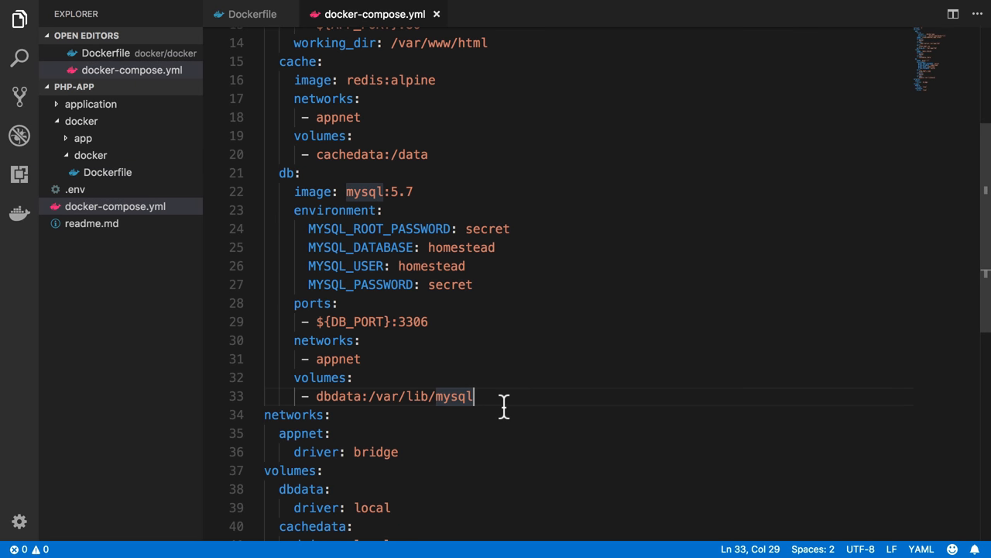
- Add a node service built from ./docker/node/Dockerfile and start its image key
key("enter")
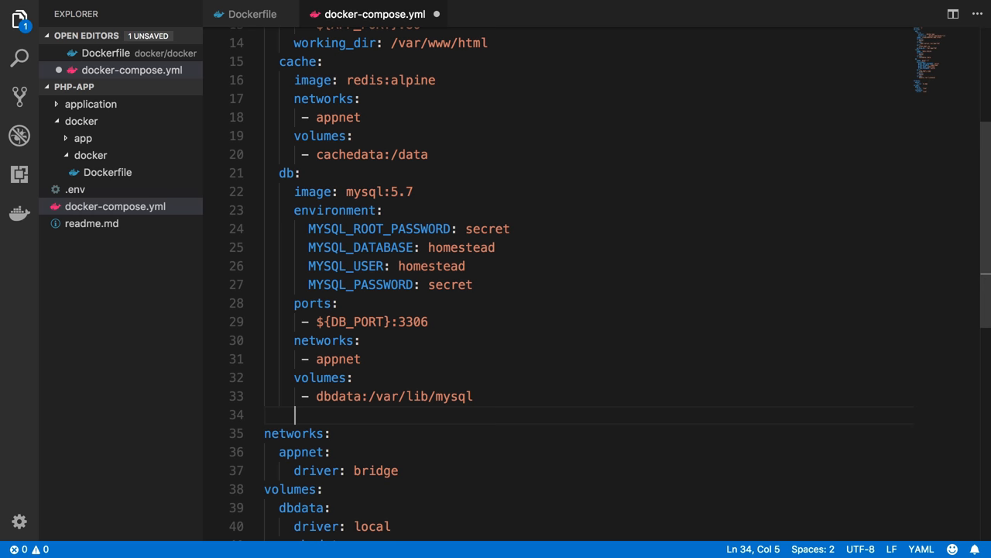
type("node:")
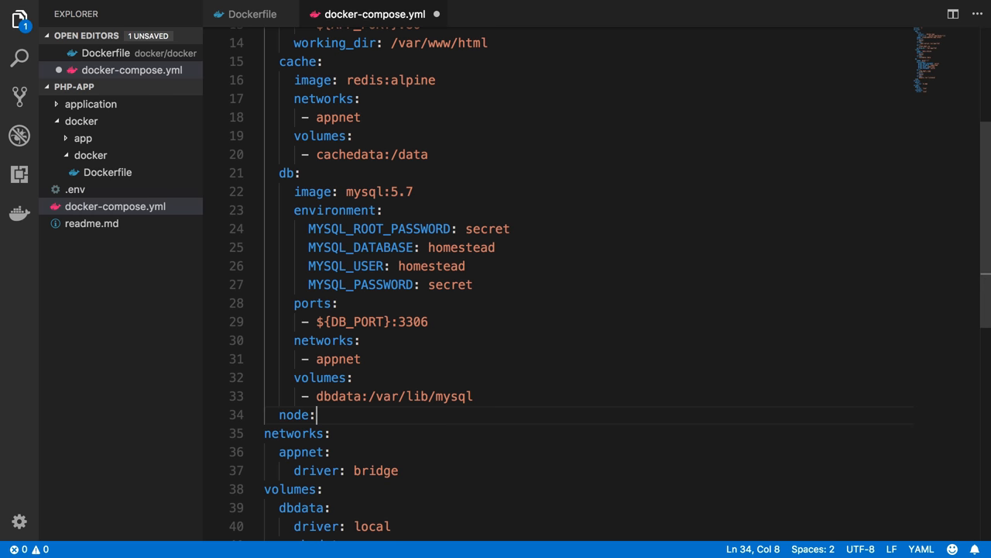
type("bu")
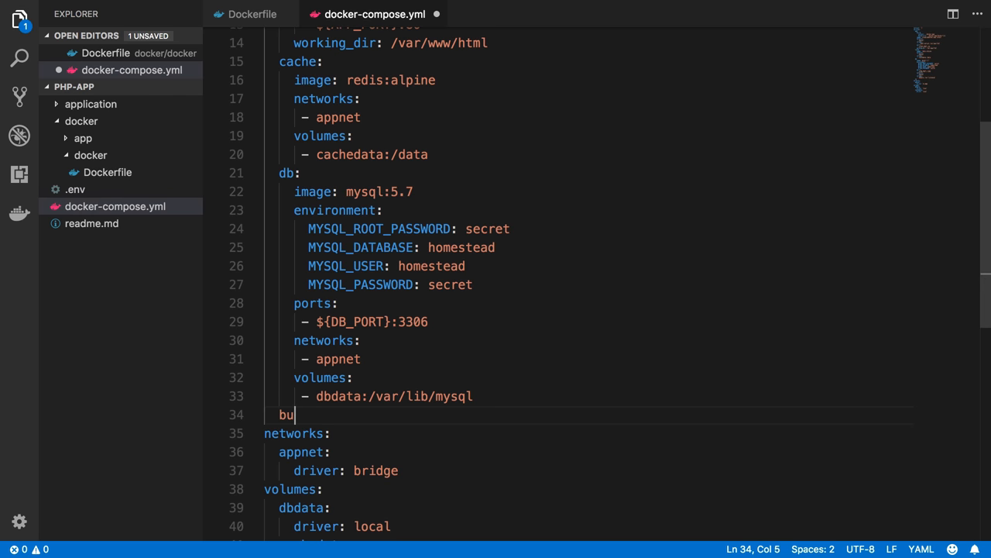
type("node:")
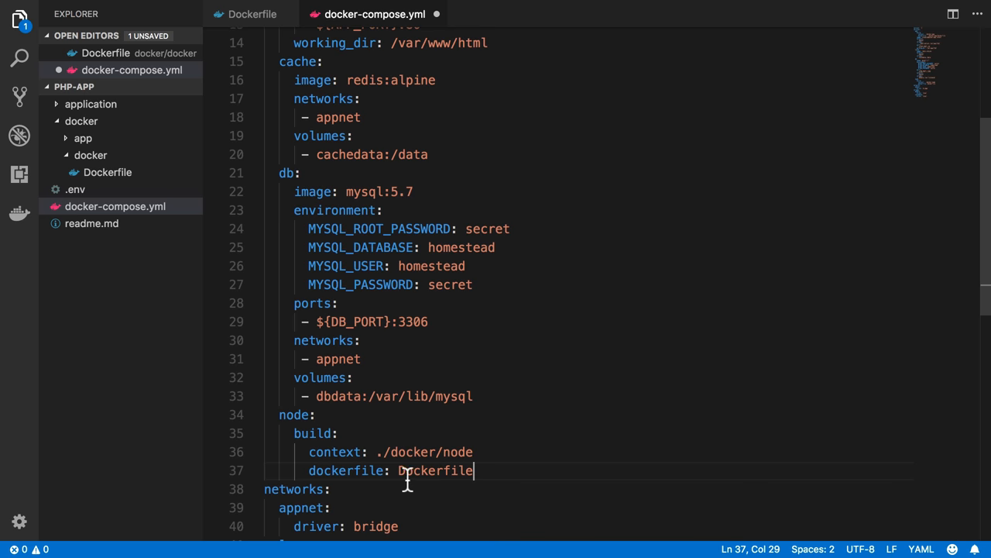
type("./docker")
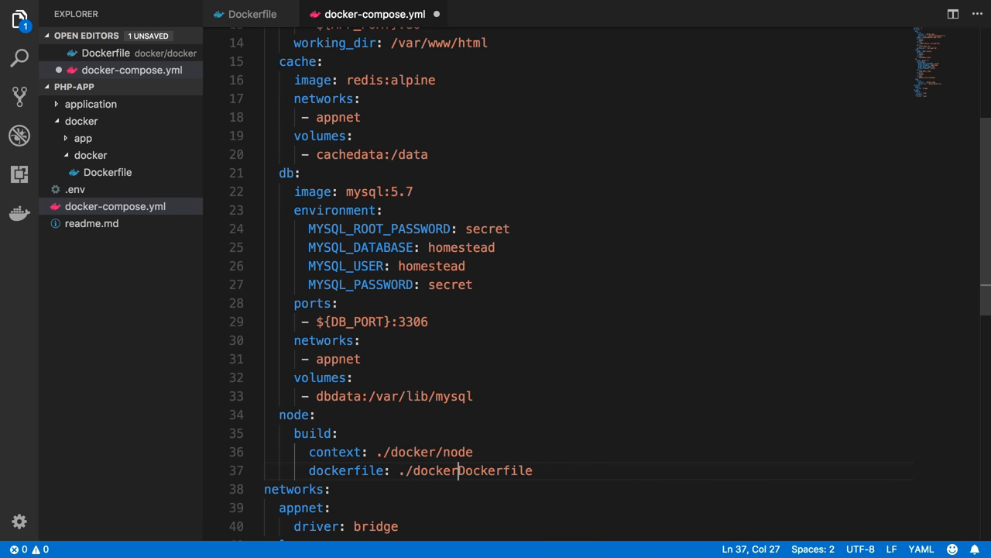
type("/")
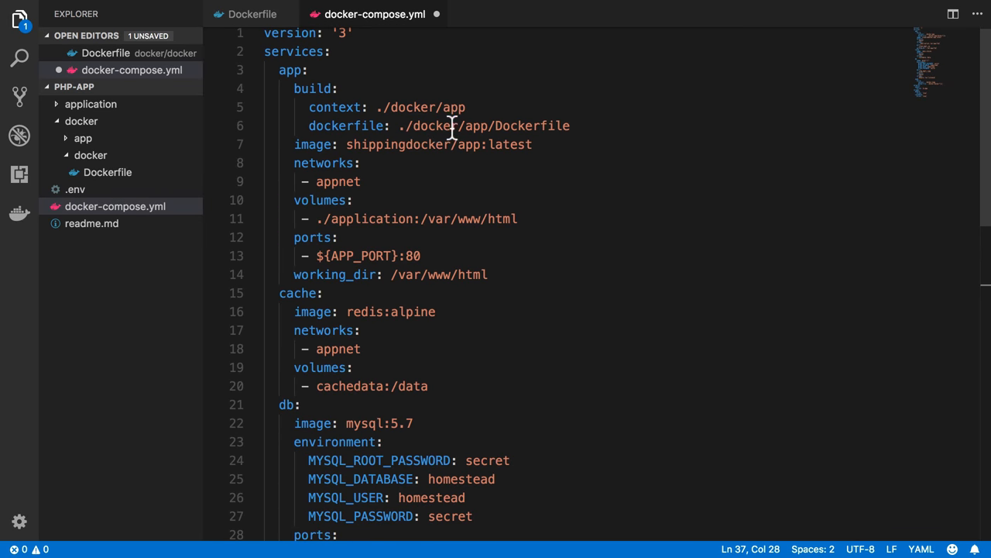
scroll("down", 3)
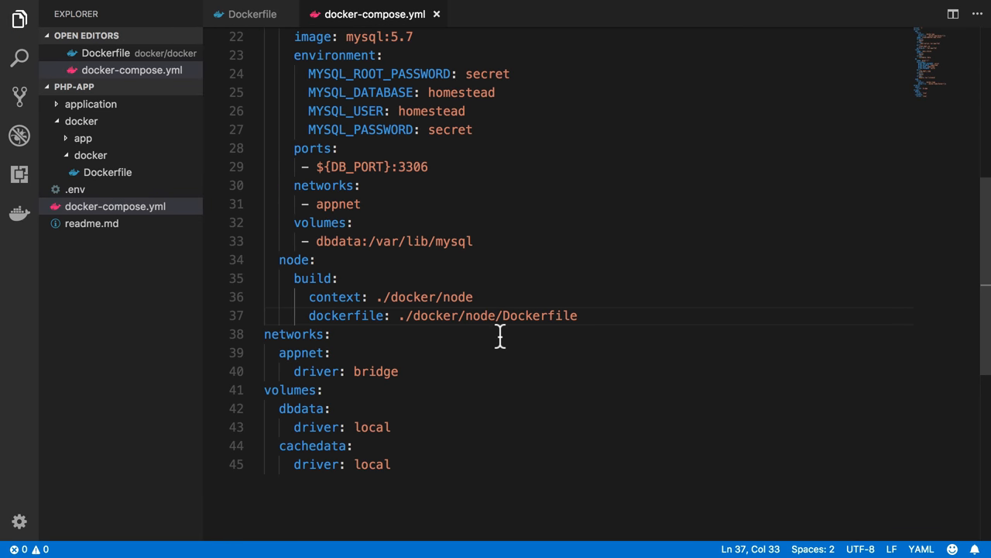
mouse_move(656, 320)
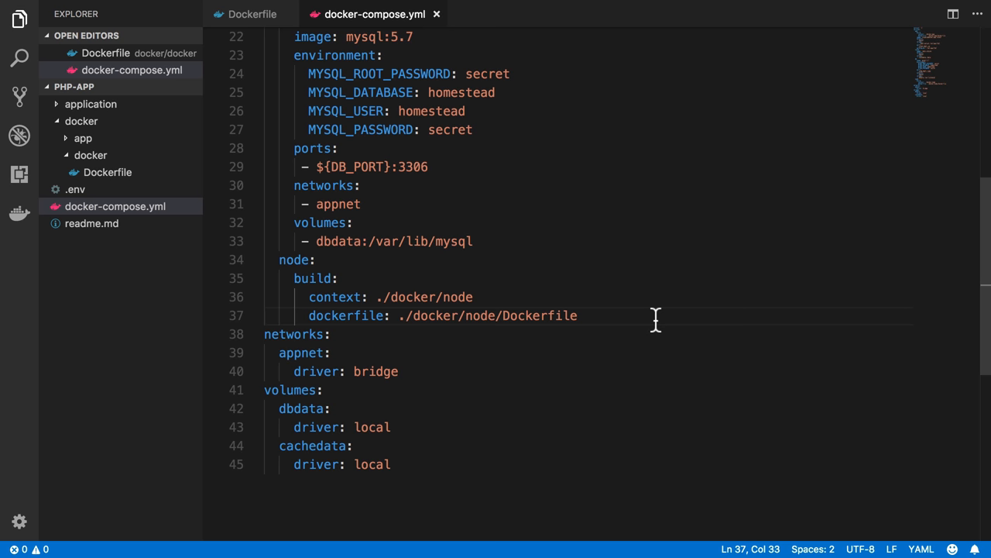
type("image:")
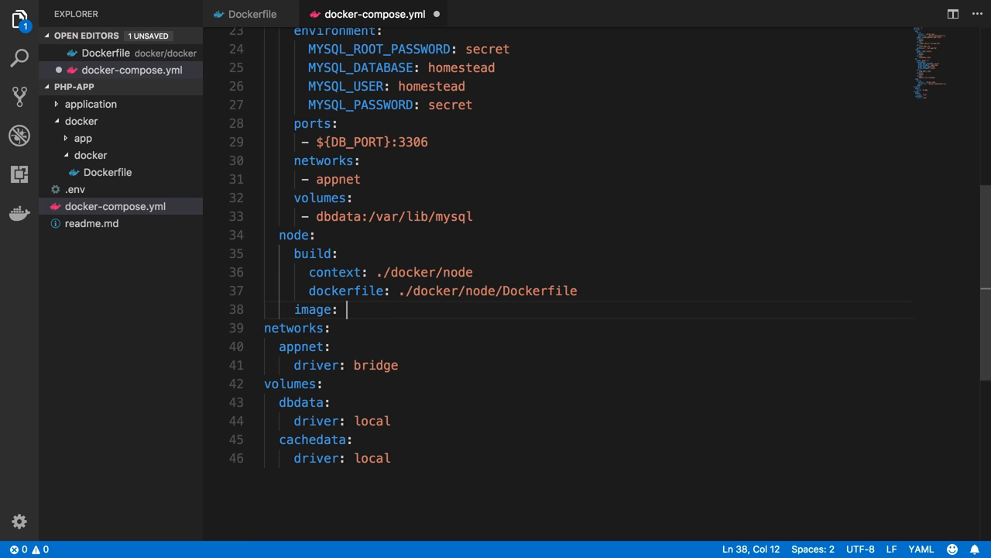
- Set the node service image to shippingdocker/node:latest
type("shippin")
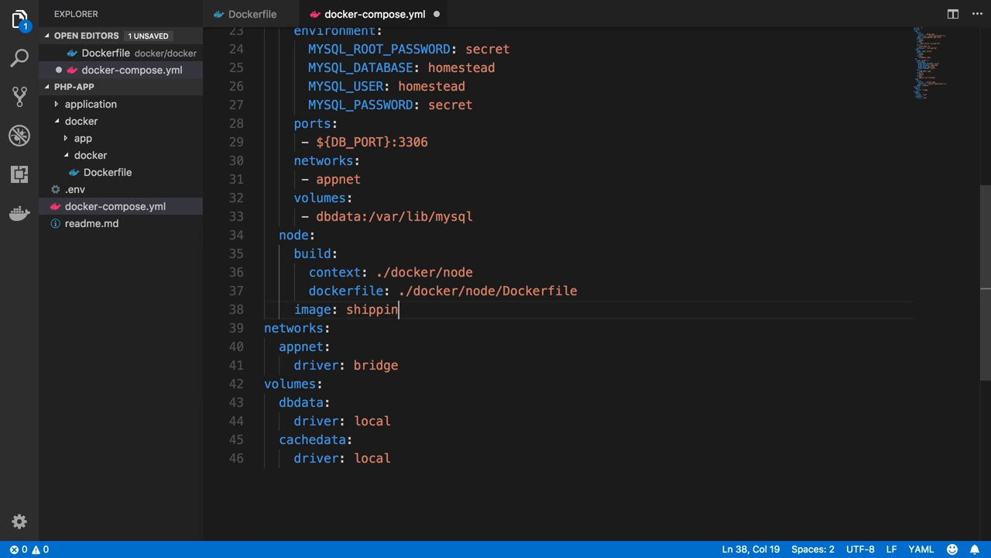
type("gdocker/node")
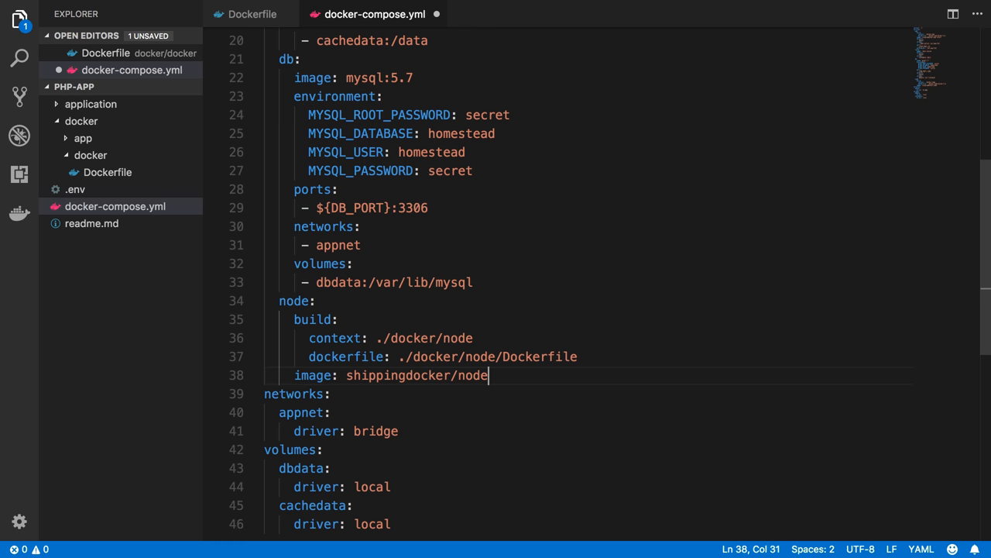
type(":latest")
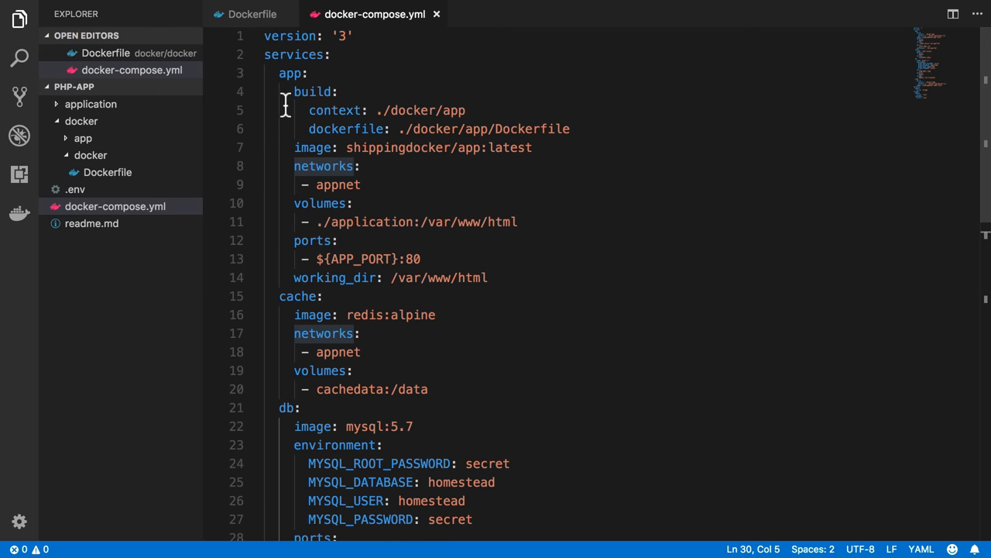
mouse_move(339, 185)
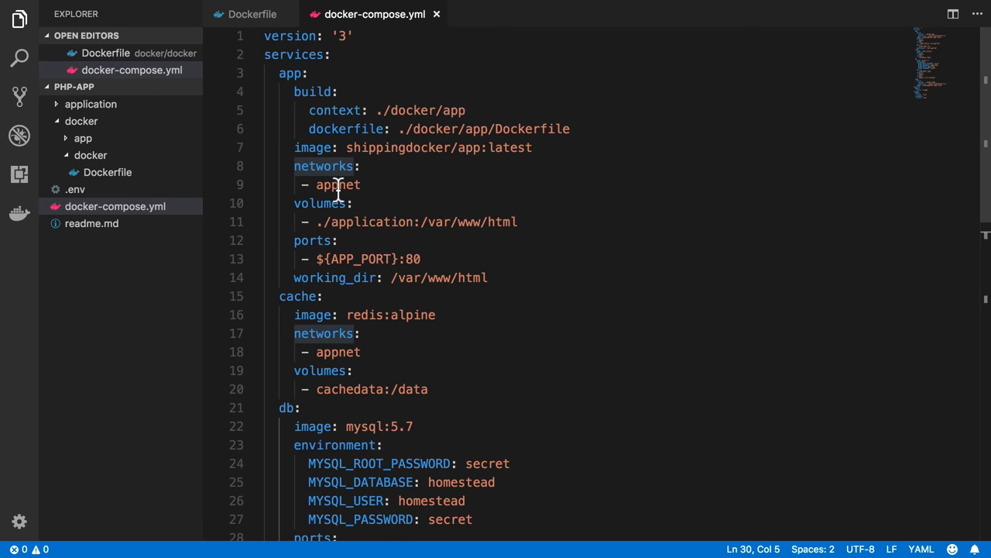
- Copy the app service's networks and volumes into node, mounting ./application at /opt
left_click_drag(316, 185, 523, 222)
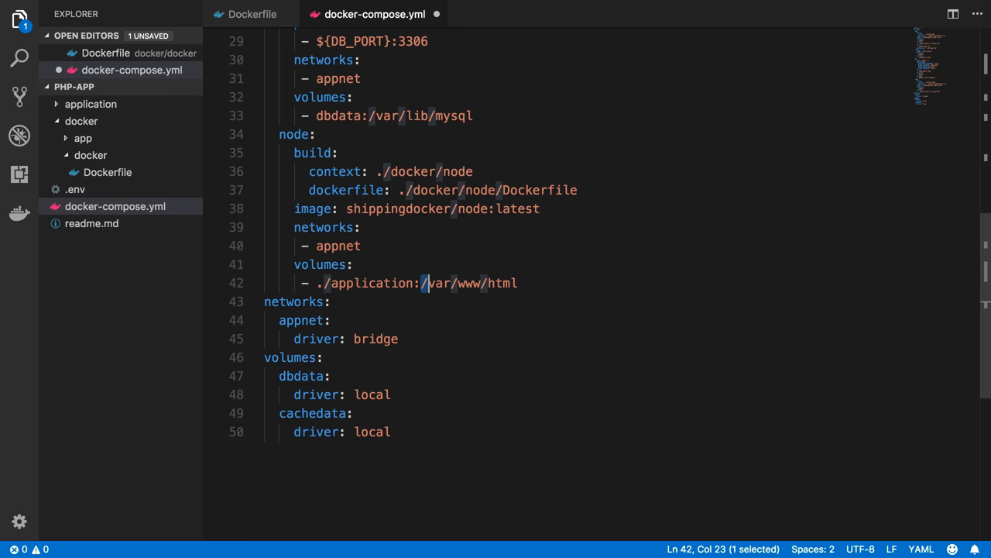
left_click_drag(425, 283, 518, 282)
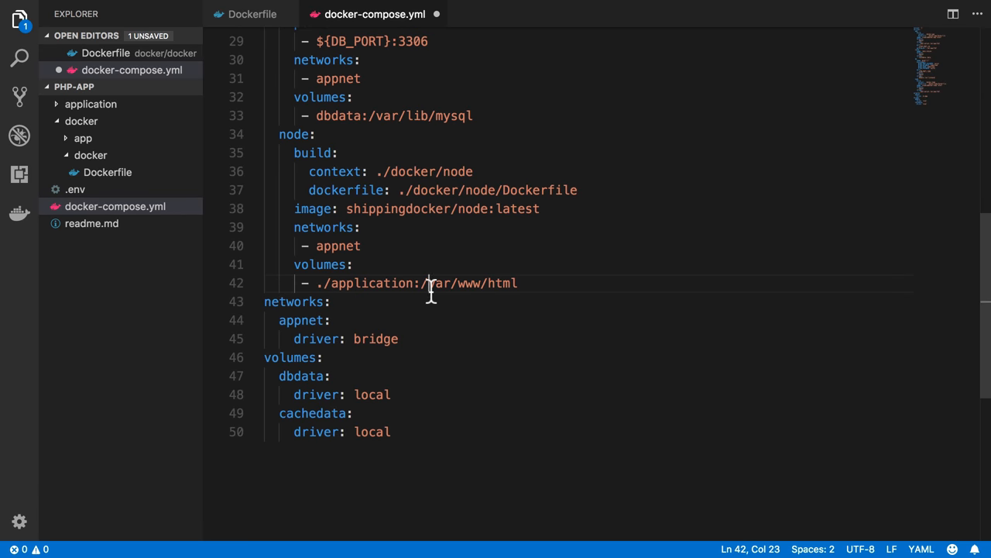
type("/opt")
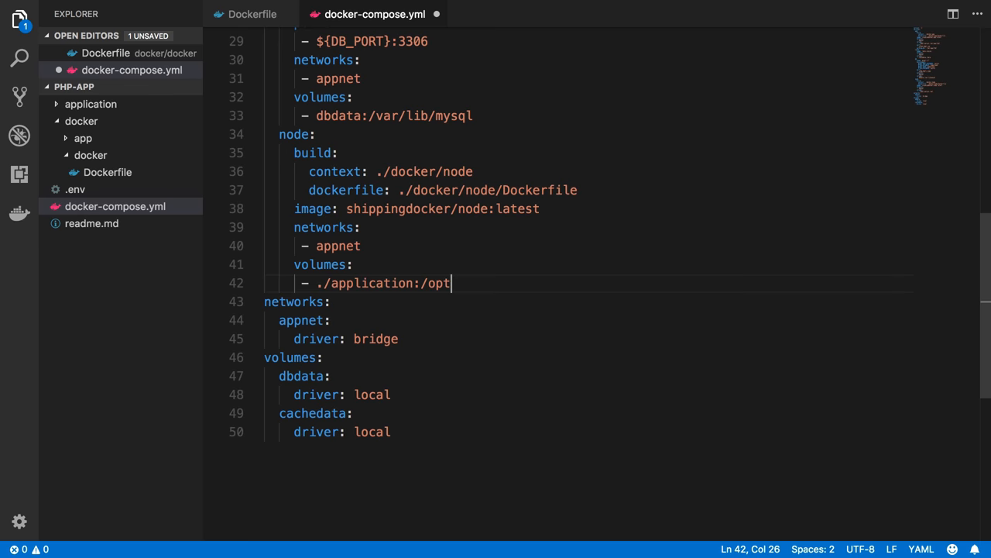
double_click(439, 283)
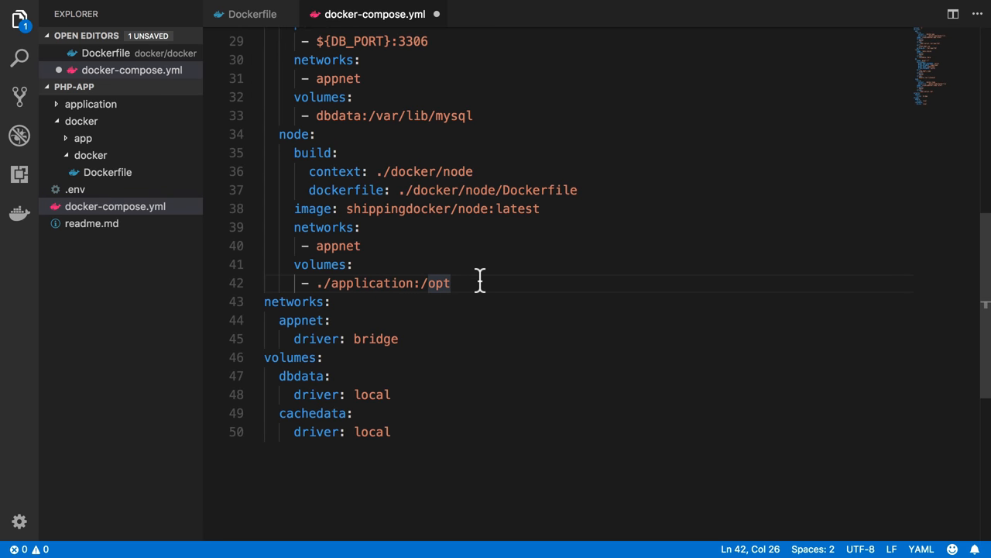
- Add working_dir: /opt to the node service and expand the application folder
type("working_dir")
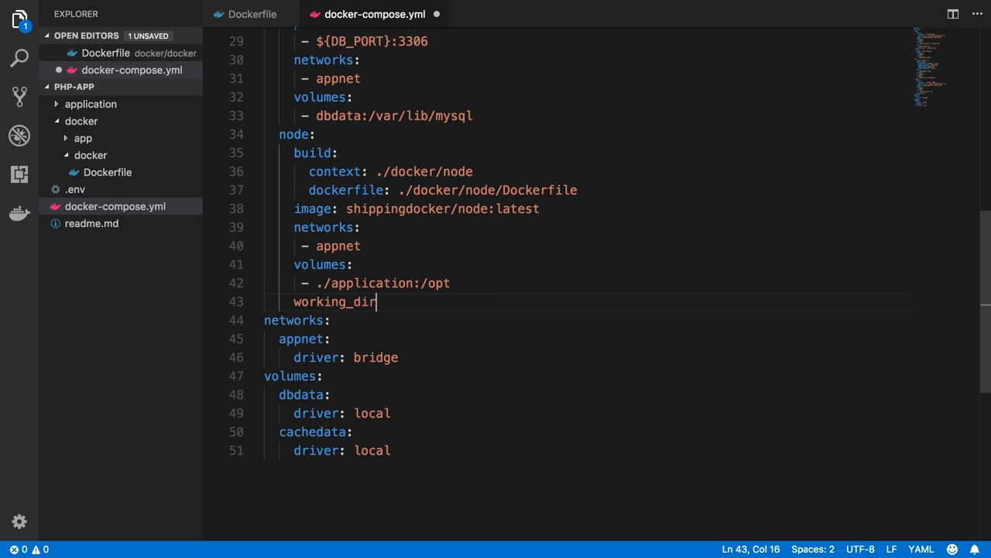
type(": /opt")
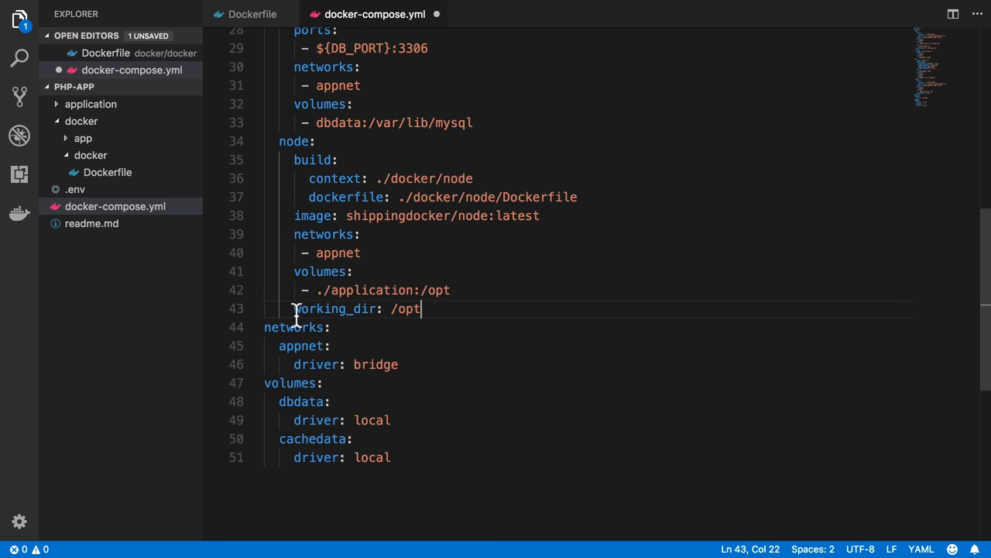
double_click(408, 308)
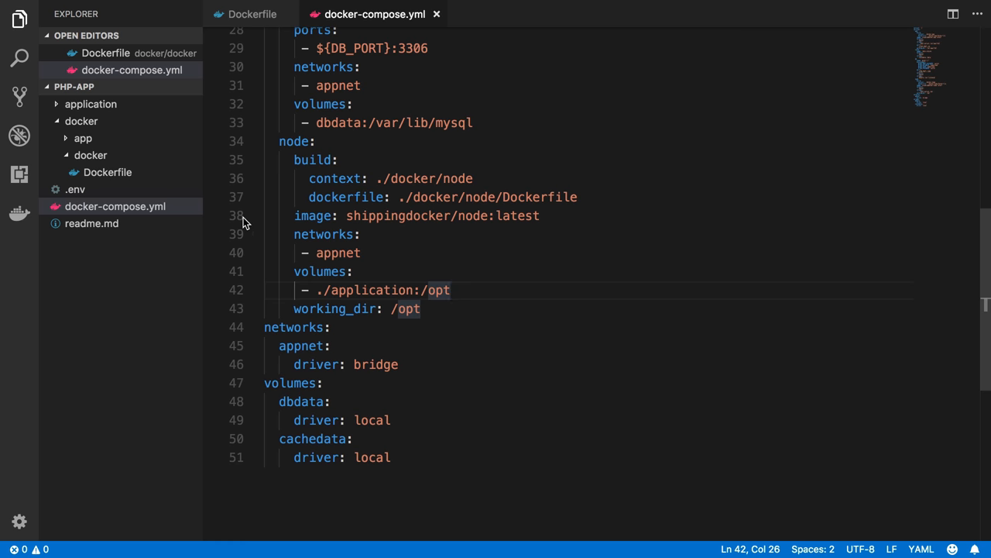
left_click(91, 104)
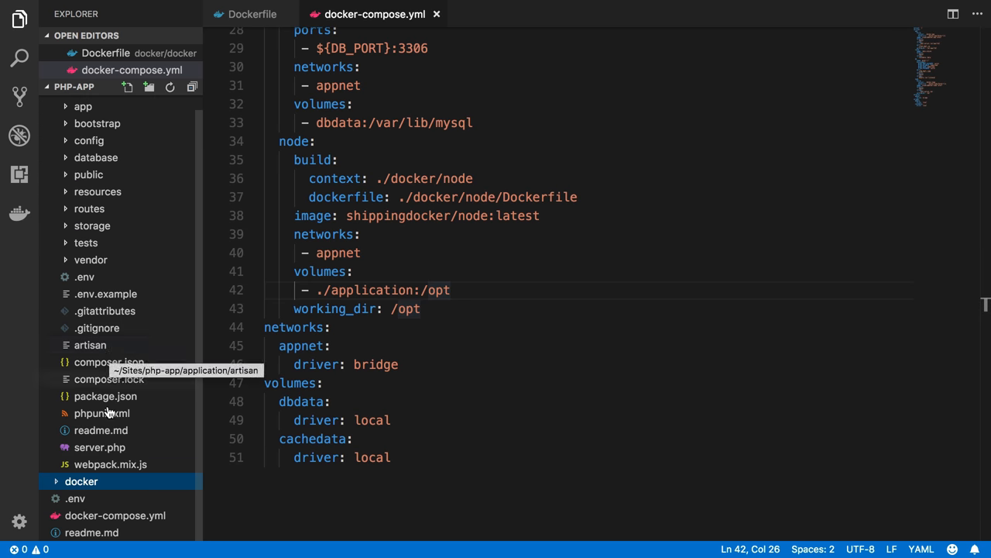
mouse_move(105, 395)
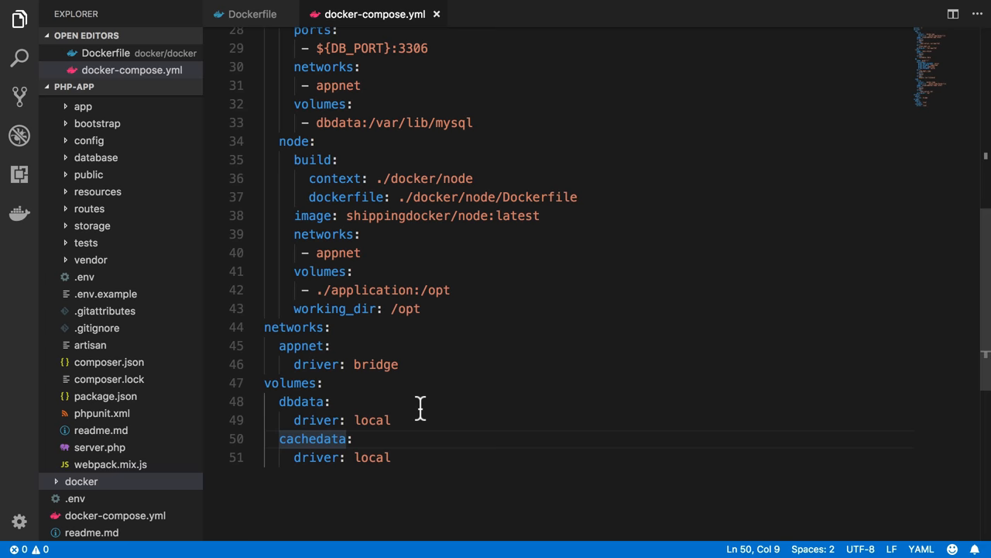
key("cmd+tab")
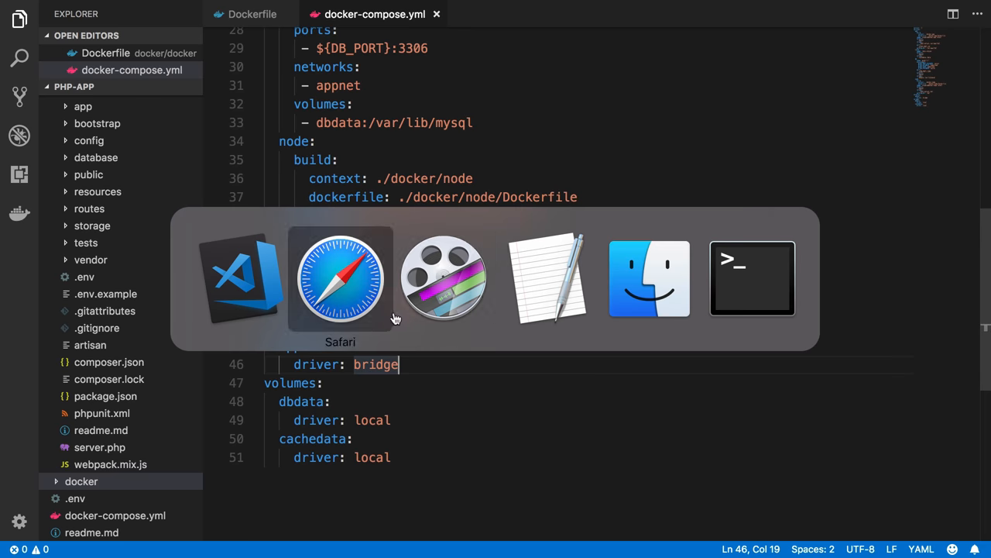
- Type 'docker-compose exec' at the Terminal prompt
left_click(751, 278)
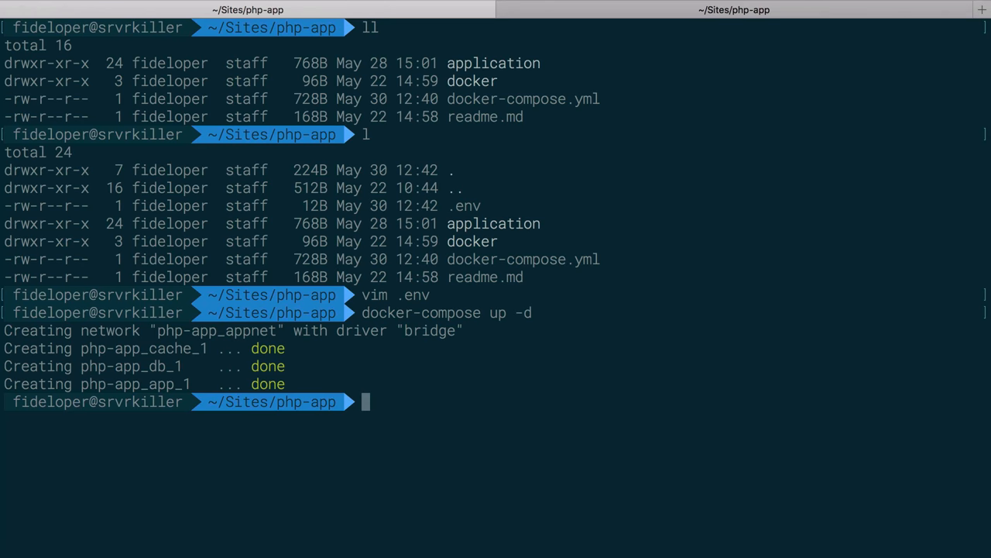
type("docker-compose")
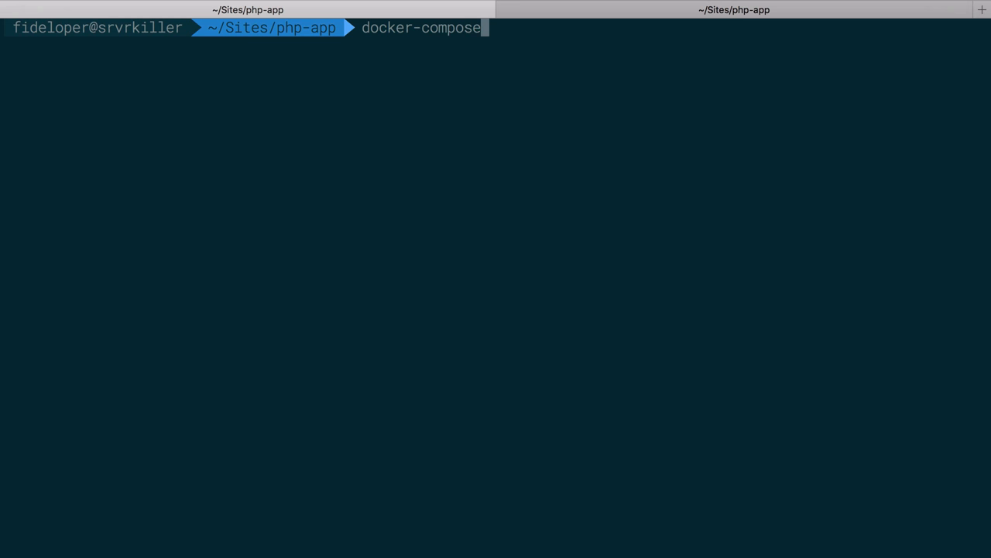
type("exec")
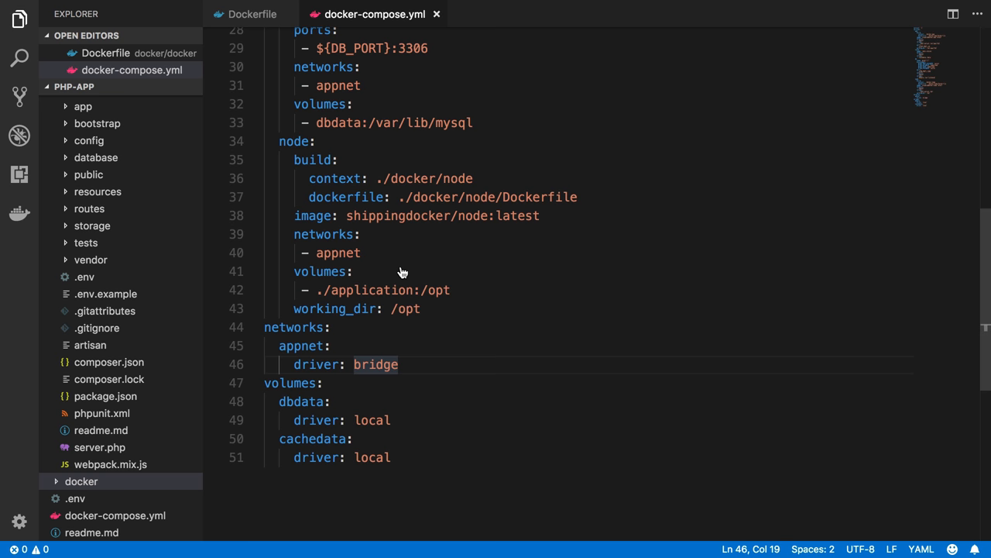
double_click(294, 141)
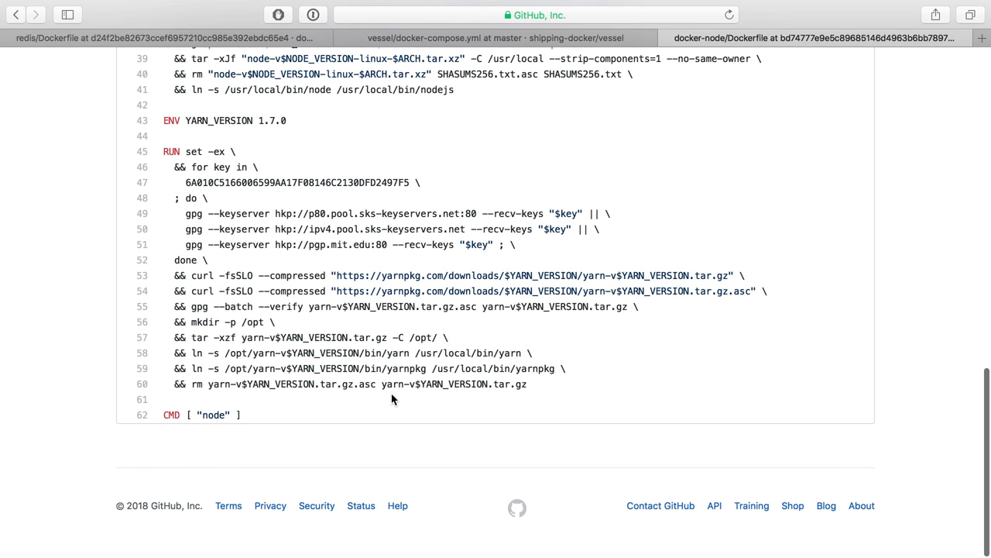
- Highlight 'node' in the docker-node Dockerfile's CMD line in Safari
double_click(214, 415)
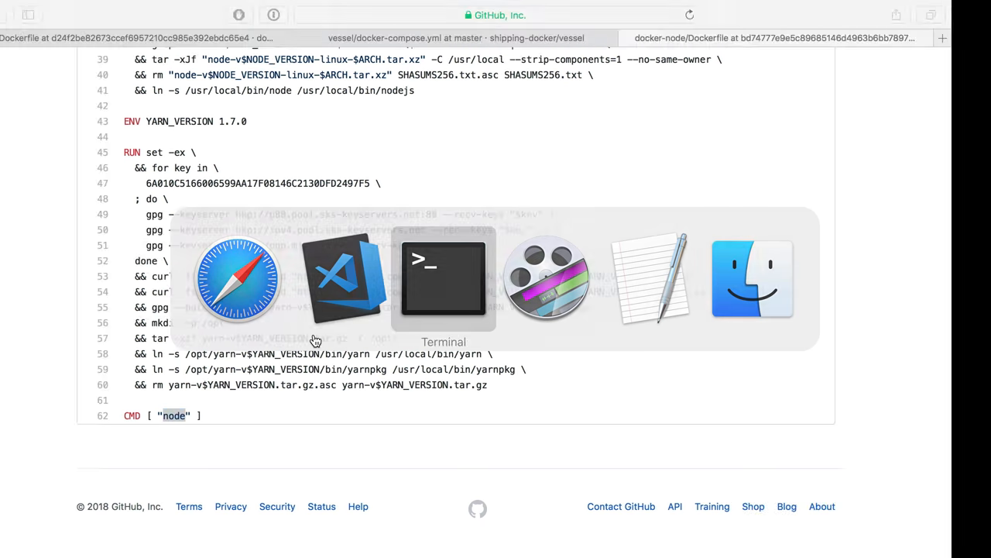
- Add 'command: echo hi' to the node service in docker-compose.yml
left_click(444, 279)
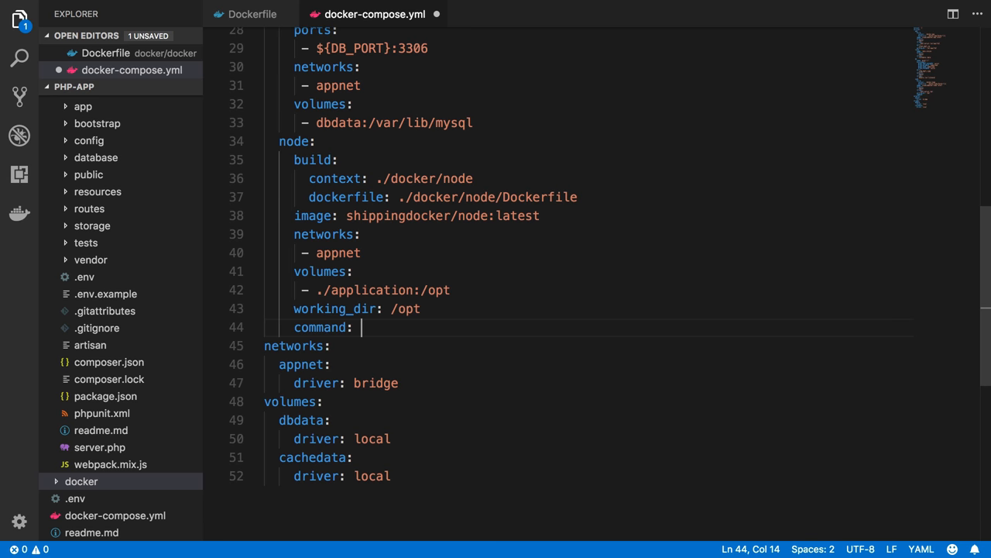
type("echo hi")
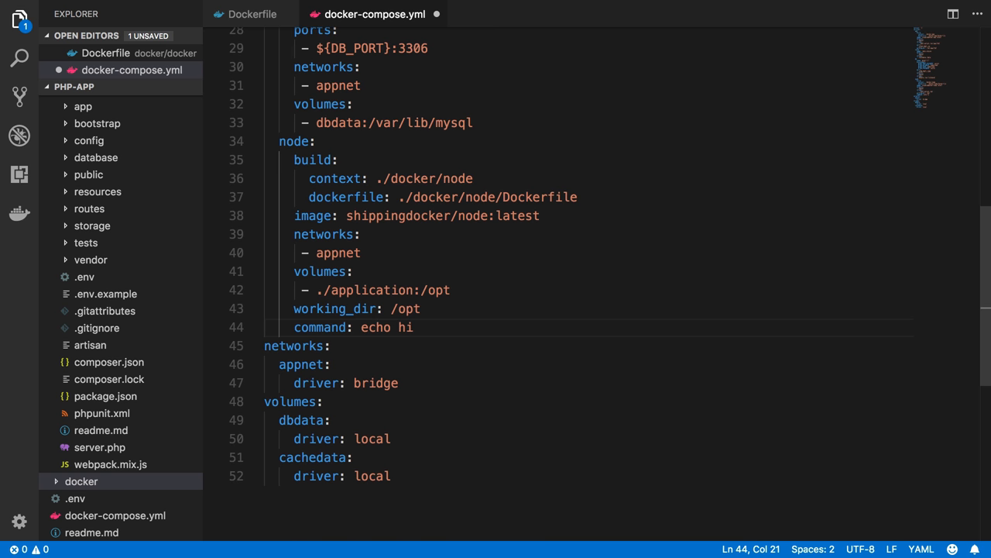
key("cmd+tab")
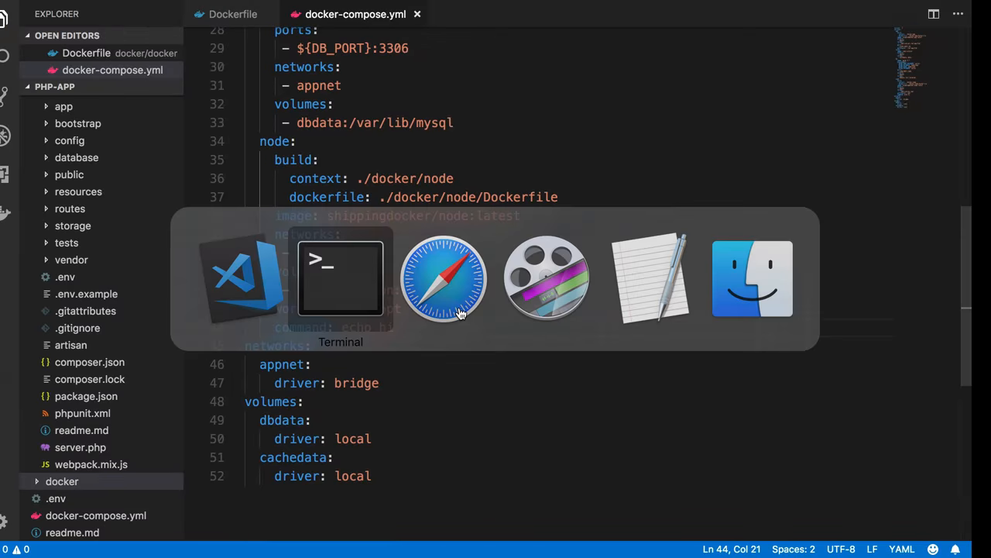
- Run docker-compose down, up -d and ps to confirm node exited 0
left_click(340, 278)
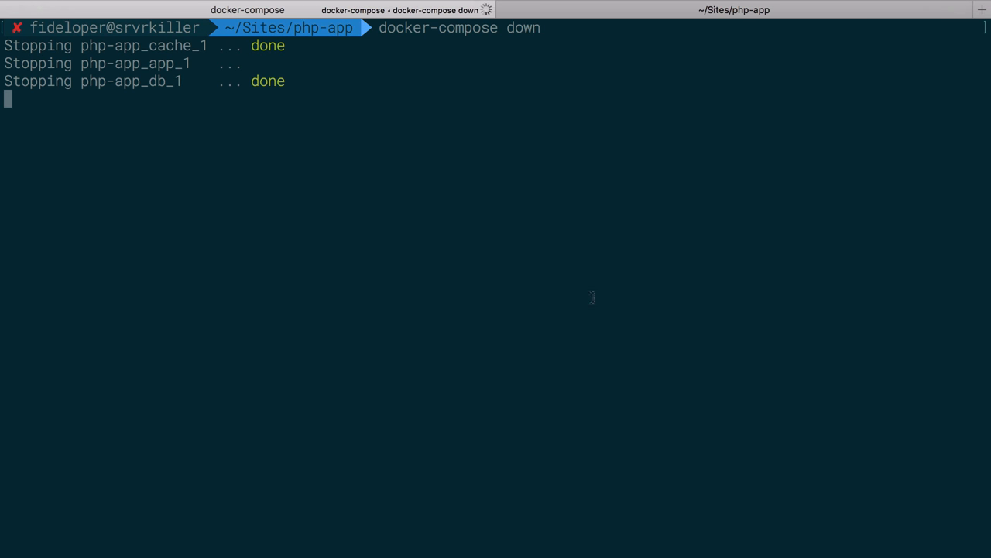
mouse_move(194, 104)
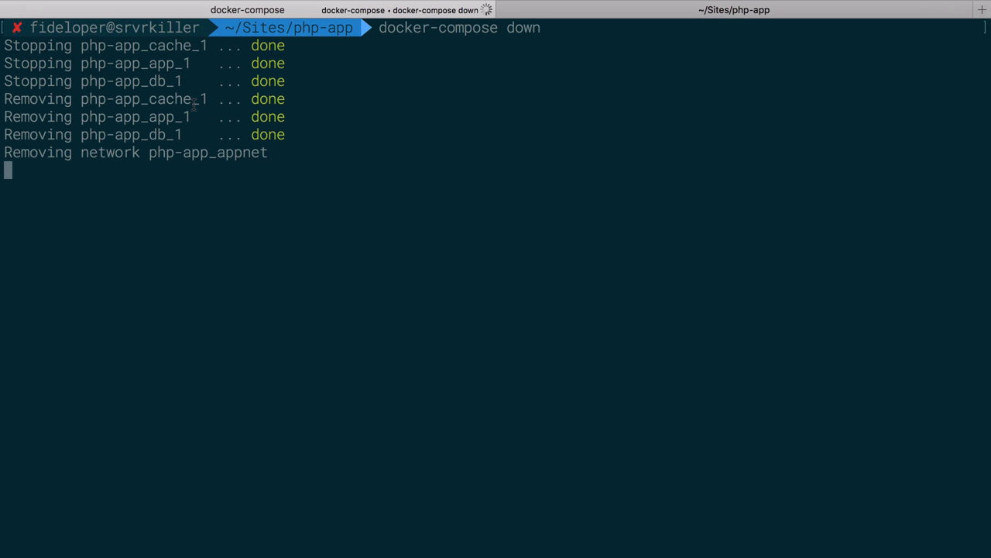
type("docker-compose up -d")
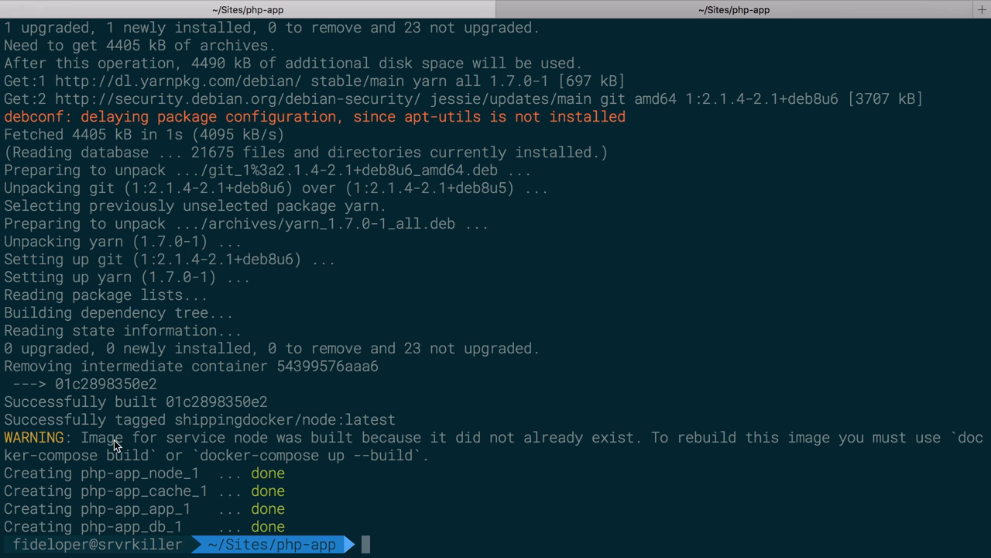
mouse_move(364, 343)
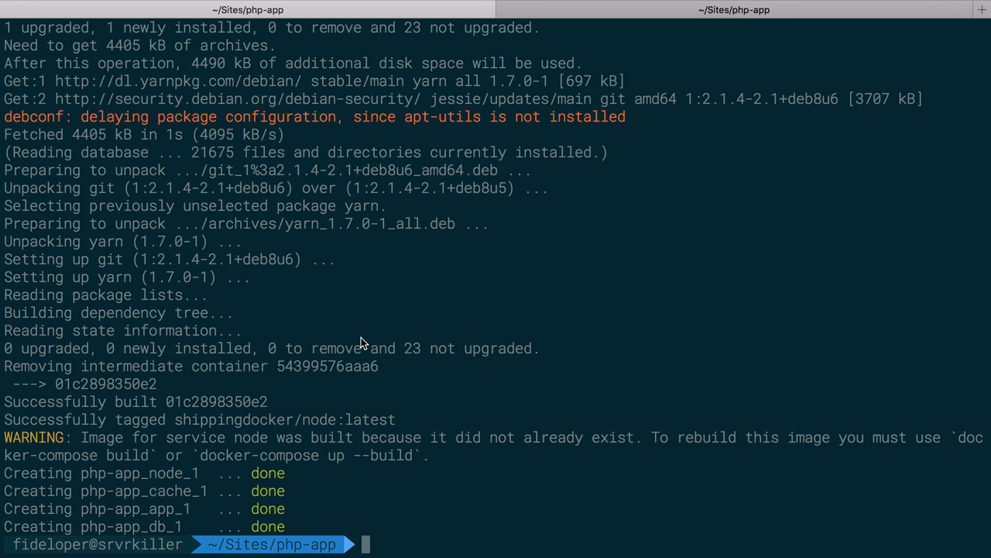
type("docker-compose ps")
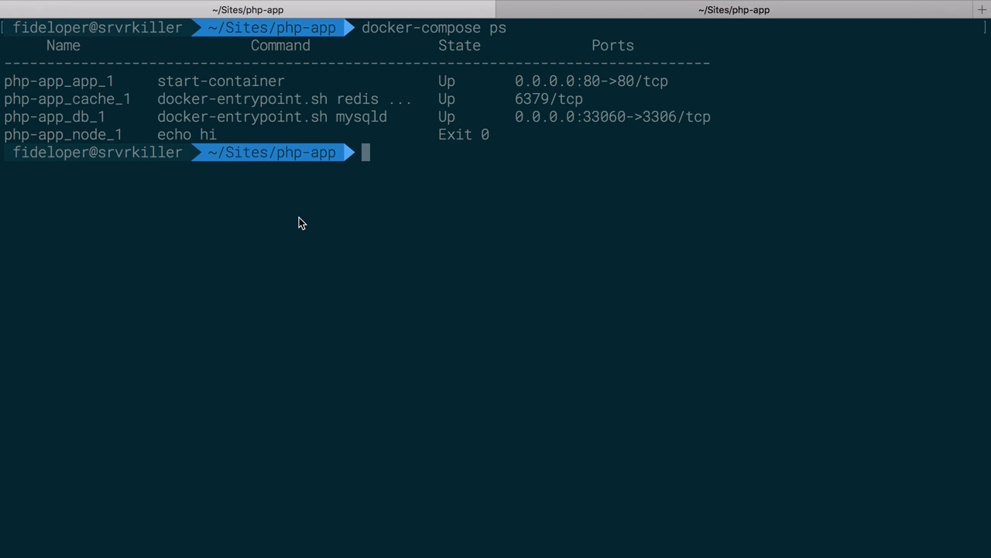
mouse_move(455, 142)
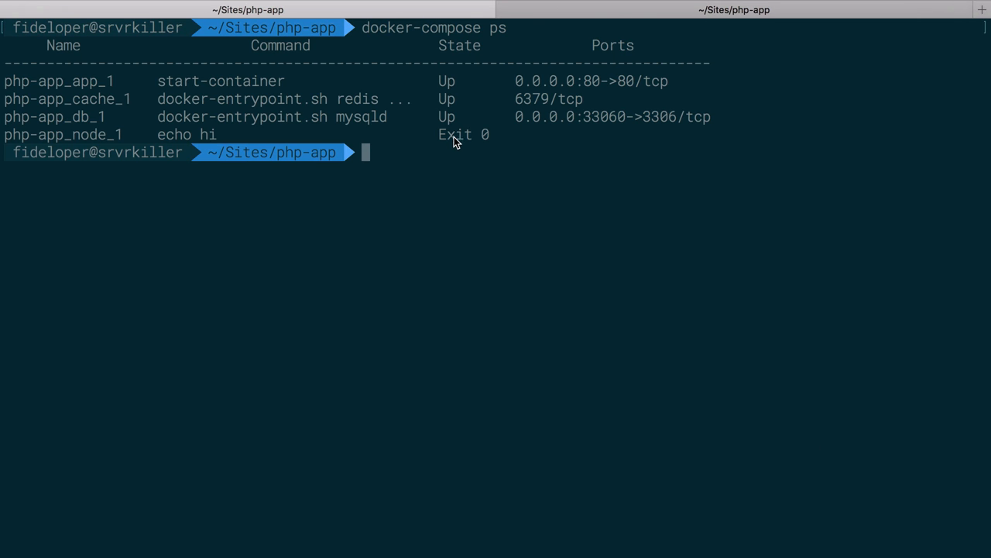
mouse_move(479, 155)
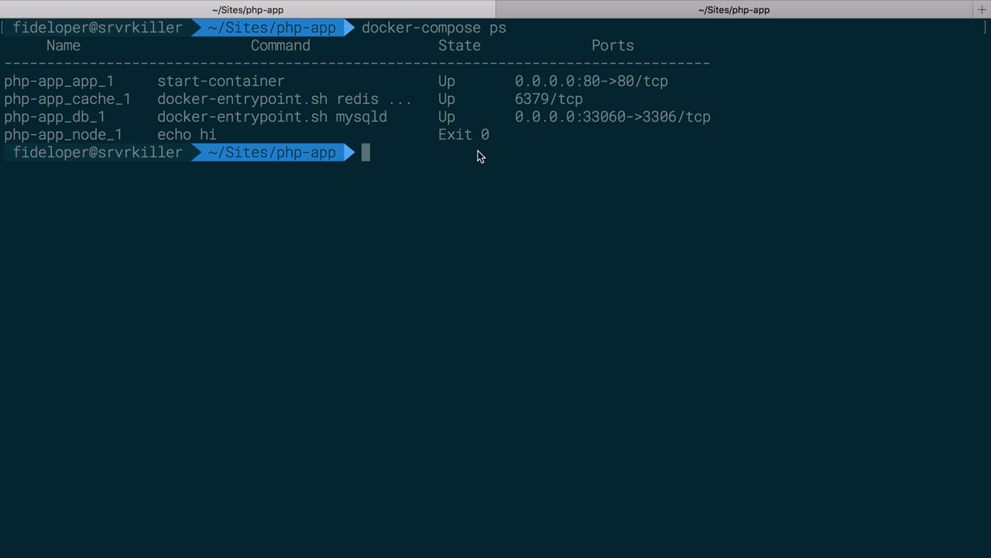
mouse_move(239, 130)
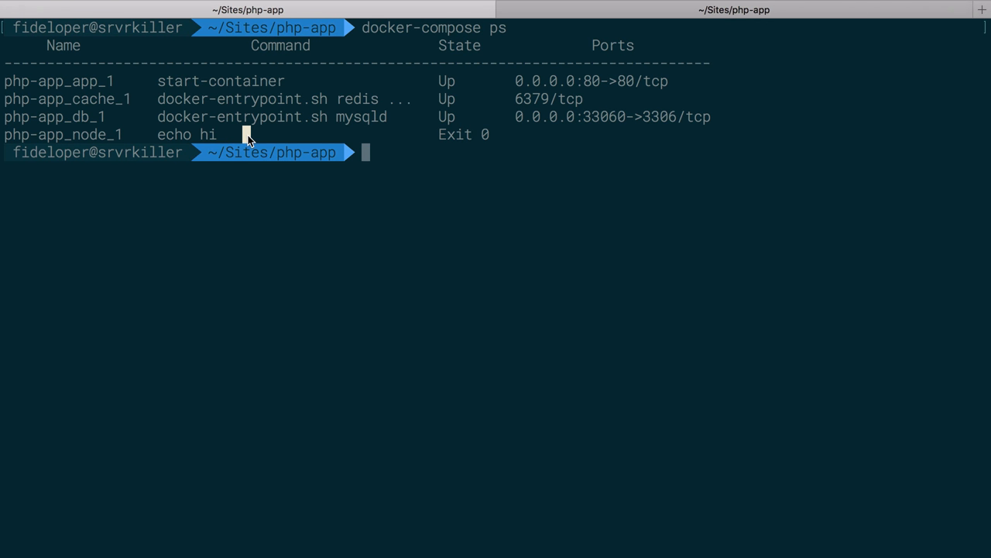
mouse_move(92, 147)
type("docker-comp")
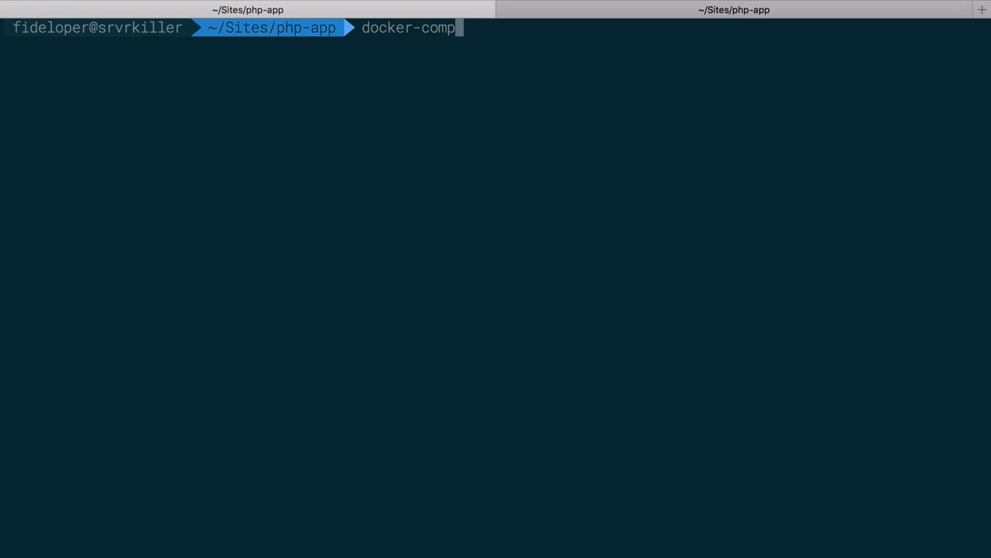
- Run 'docker-compose run --rm node yarn install' in Terminal, then return to the code editor
type("ose run --r")
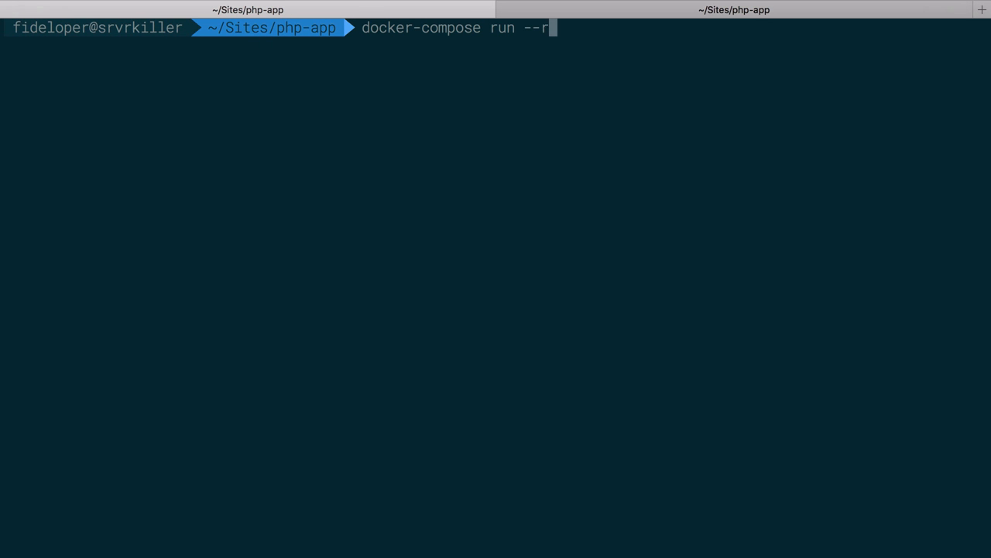
type("m")
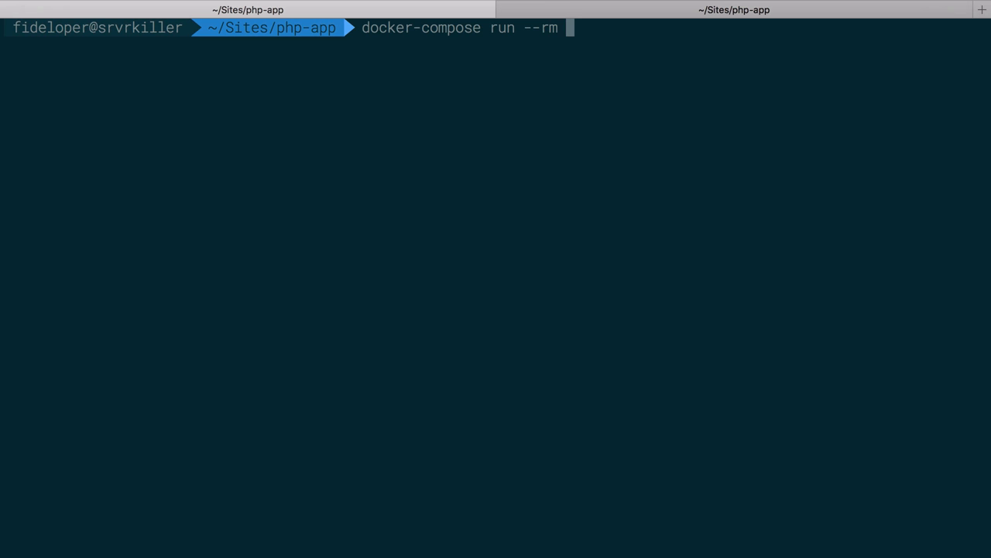
type("node")
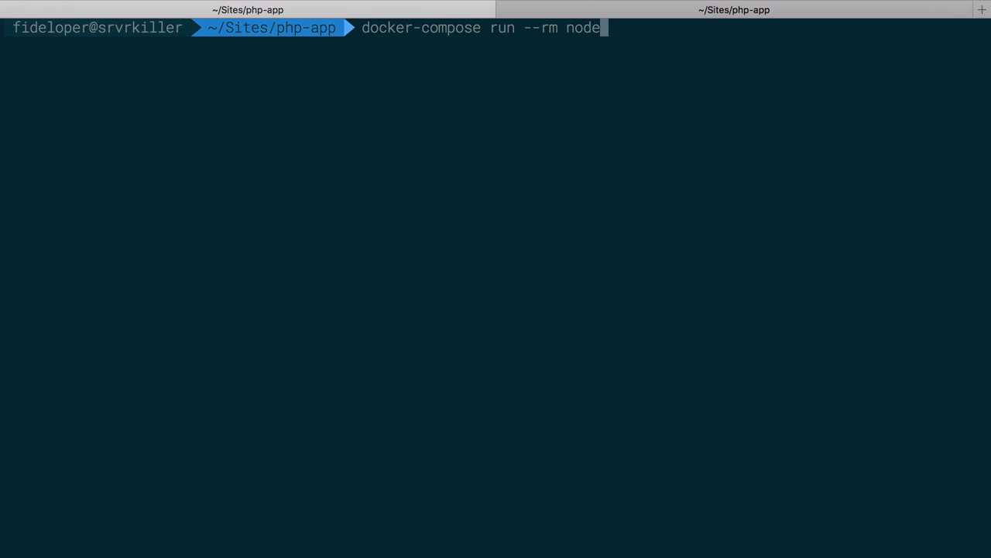
type("yarn inst")
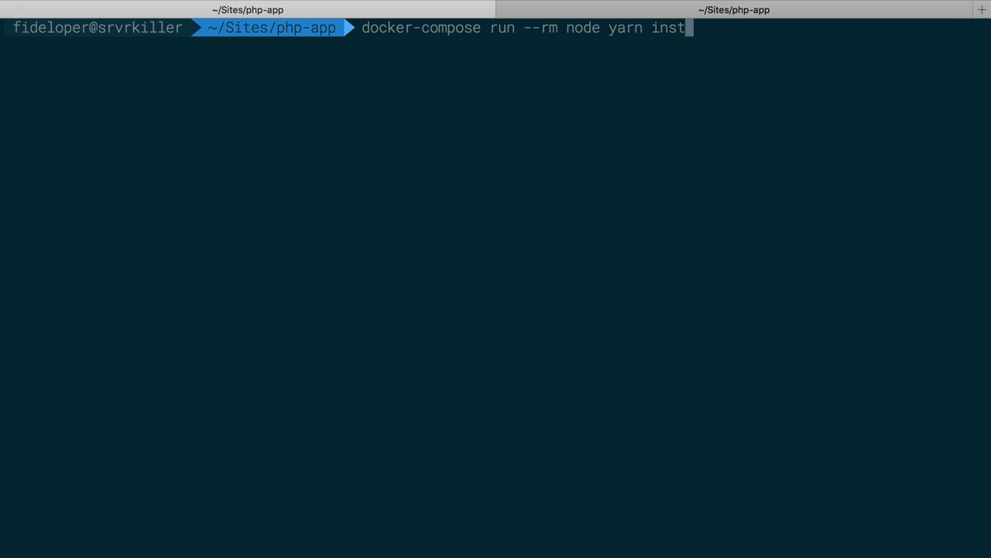
type("all")
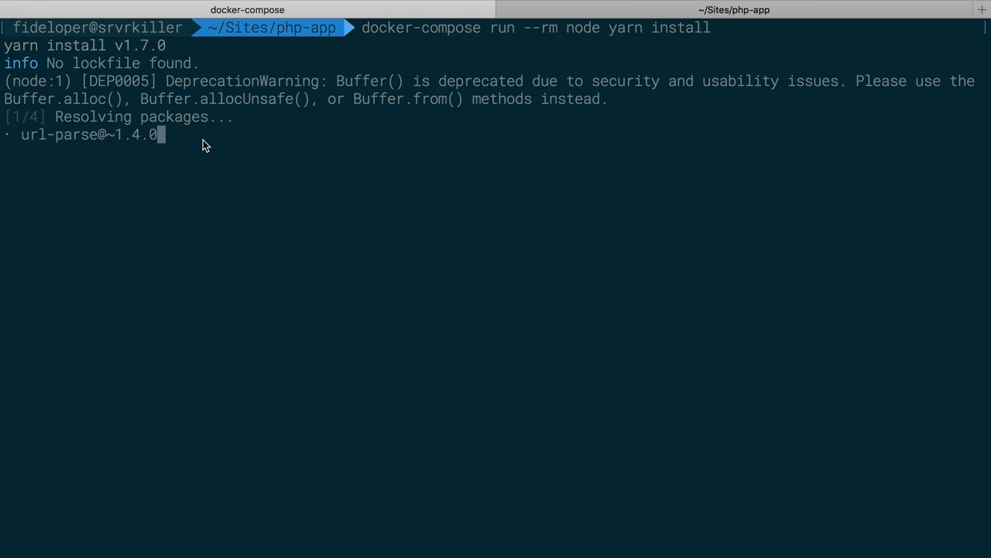
key("cmd+tab")
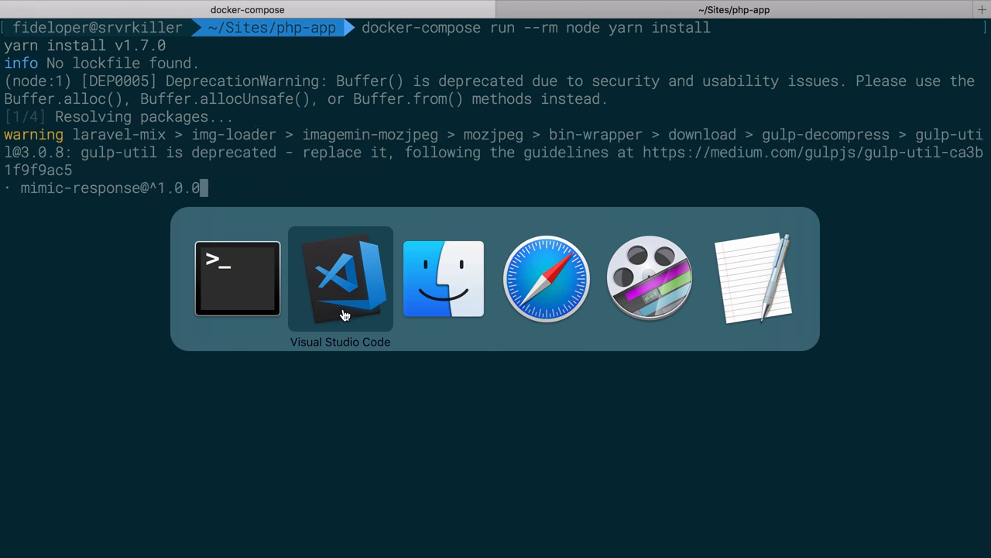
left_click(340, 278)
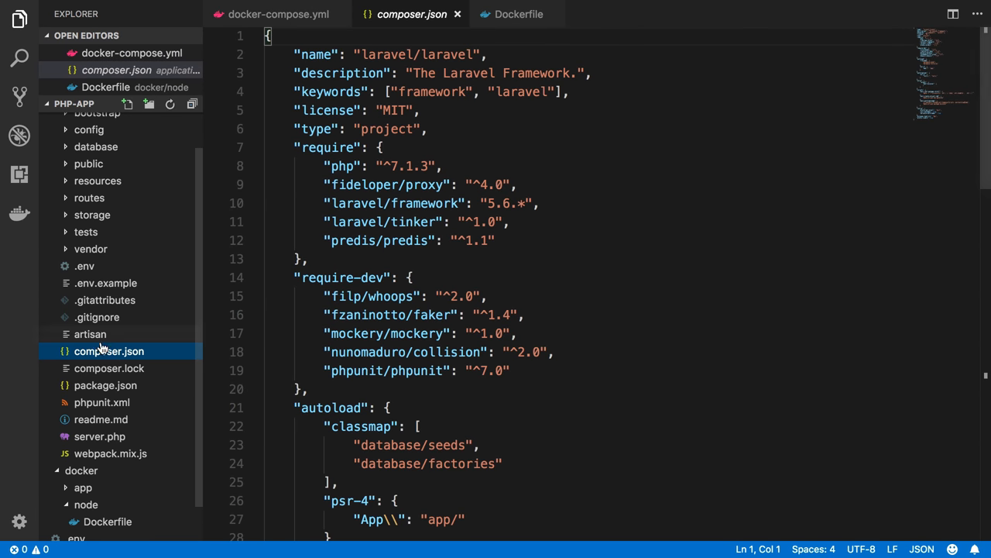
left_click(105, 385)
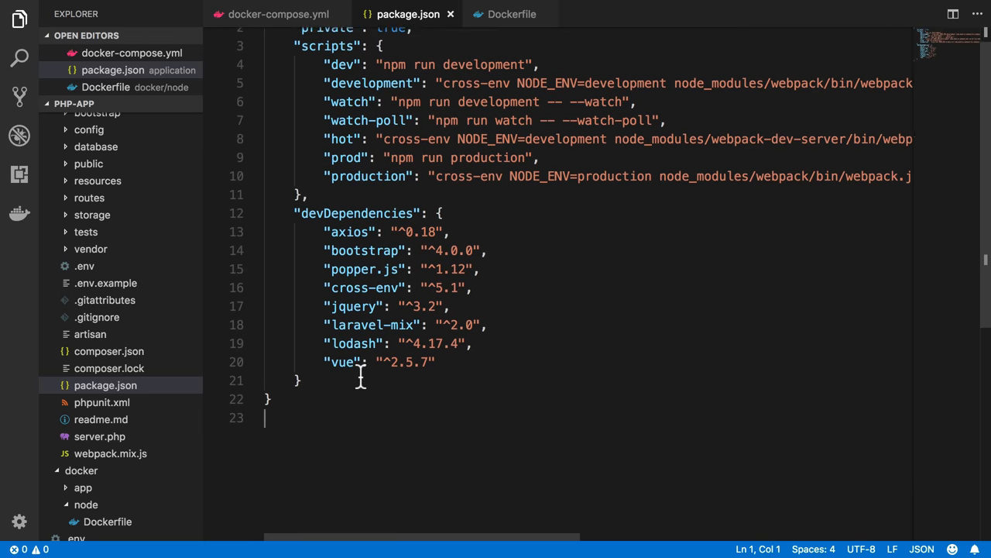
left_click(278, 14)
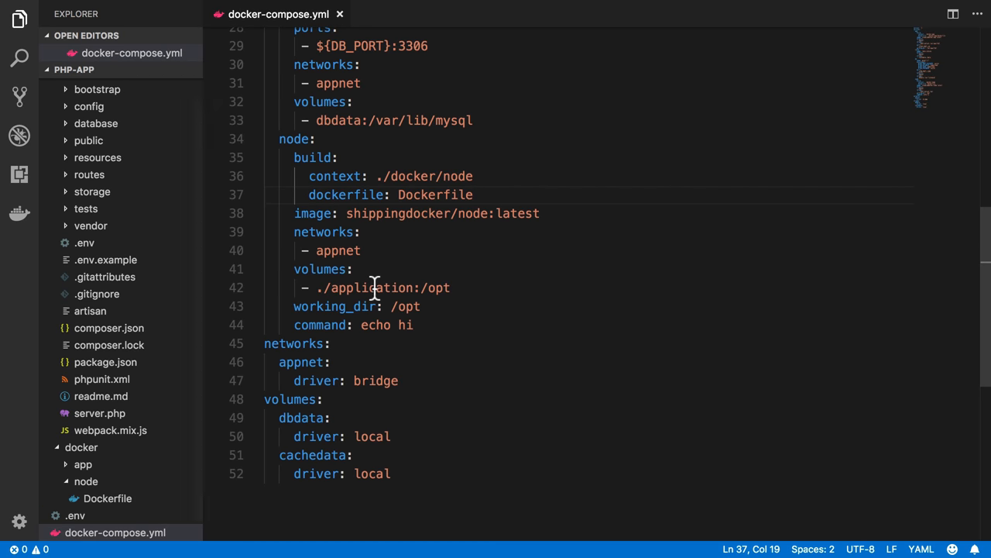
left_click(438, 287)
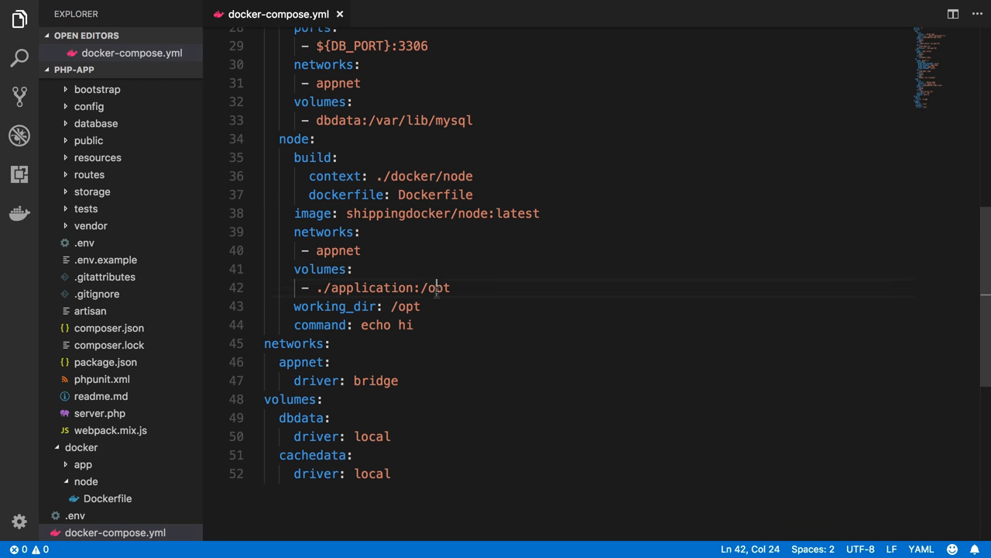
double_click(372, 287)
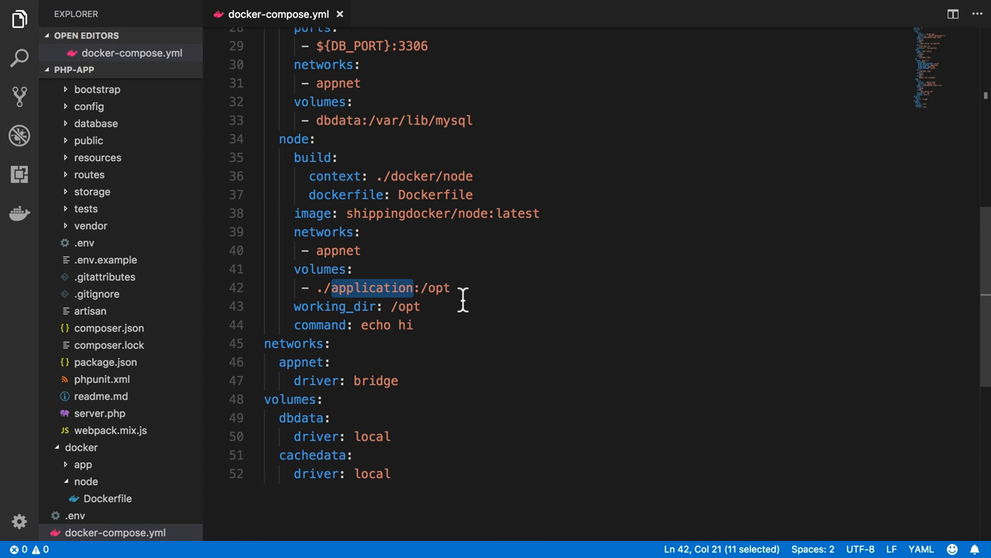
left_click(296, 306)
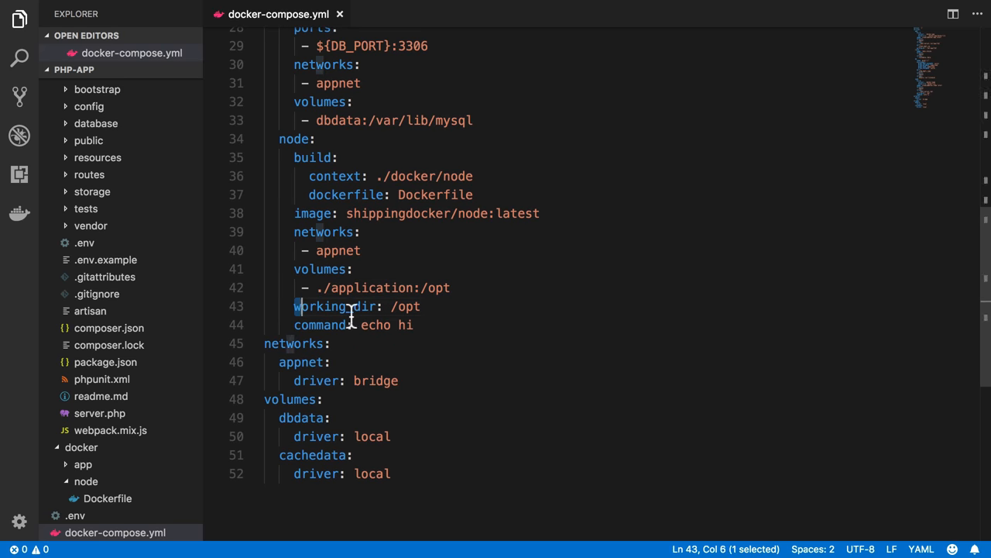
double_click(408, 306)
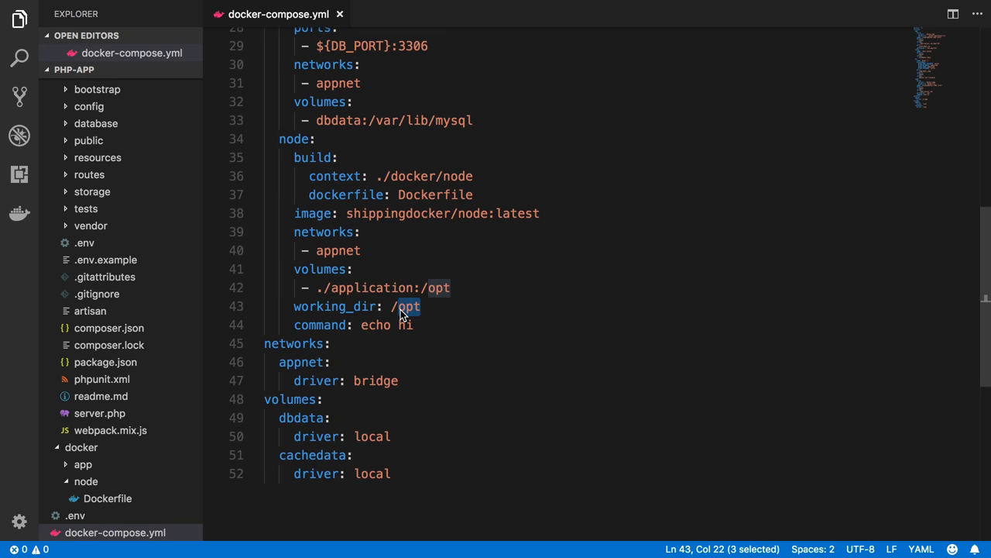